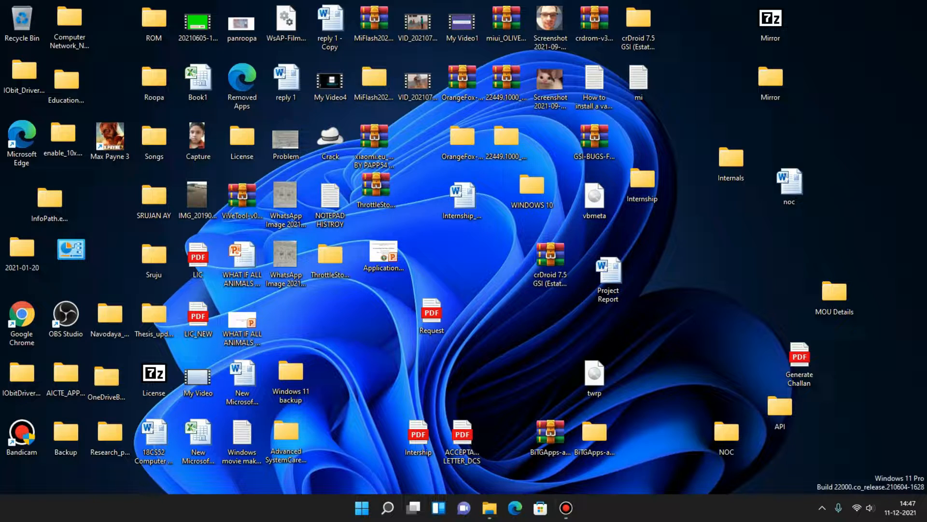
{"action": "mouse_move", "coordinate": [513, 506]}
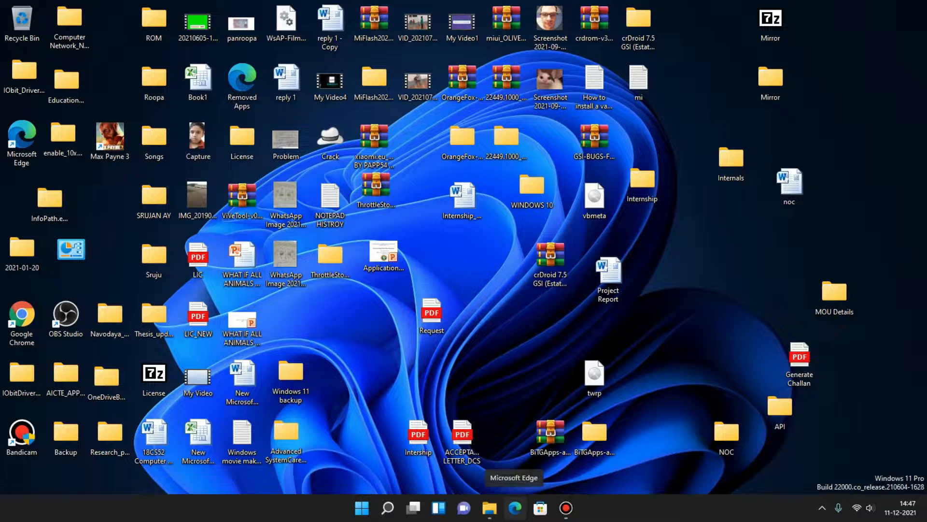
- Launch Edge from the taskbar and reach the YouTube home page via a Bing search for youtube
{"action": "left_click", "coordinate": [515, 508]}
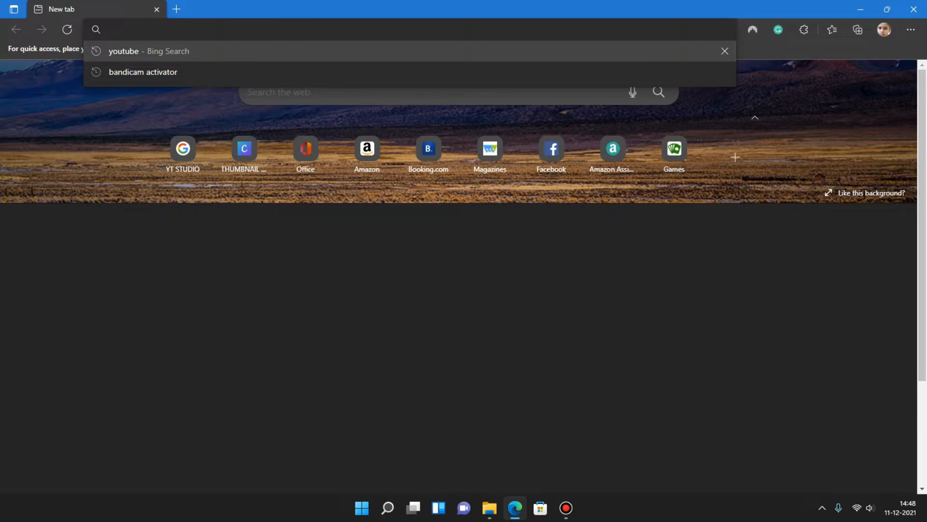
{"action": "left_click", "coordinate": [124, 50]}
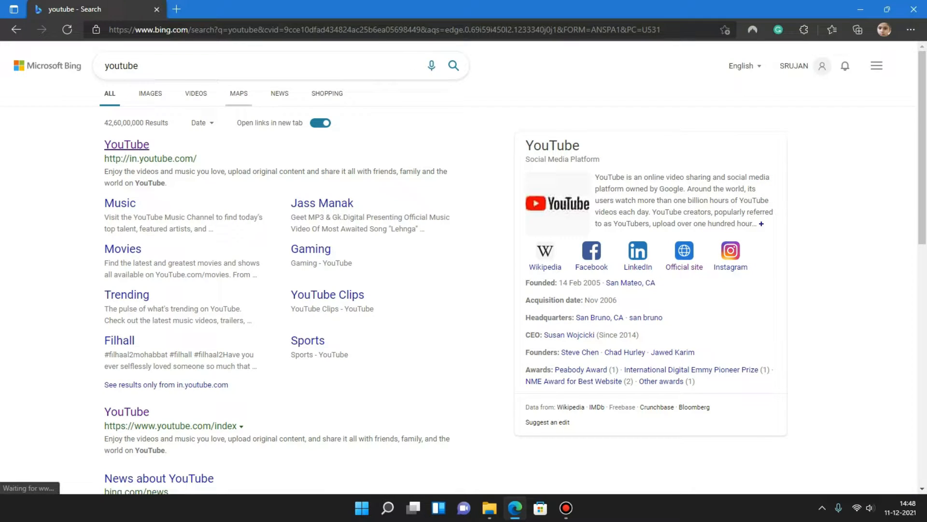
{"action": "right_click", "coordinate": [489, 508]}
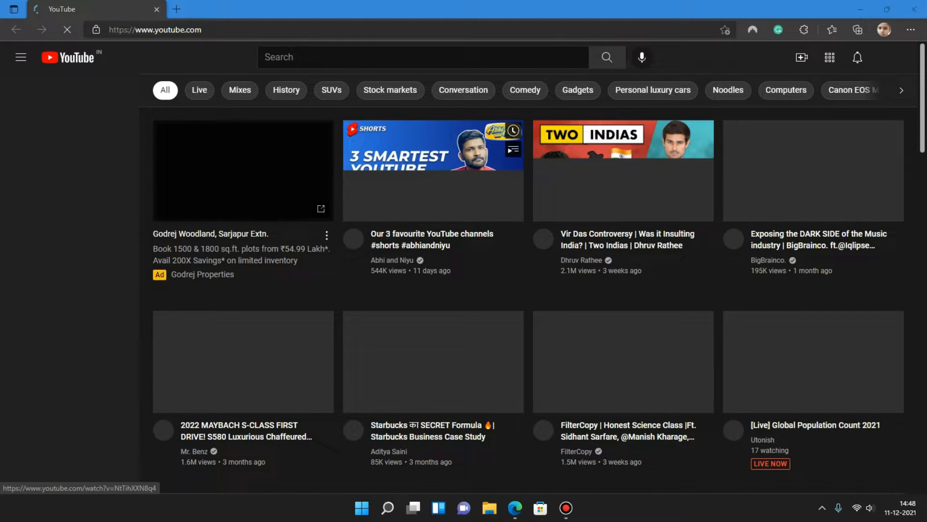
- Browse the Creator updates help article in a second tab, scrolling down through it
{"action": "left_click", "coordinate": [20, 56]}
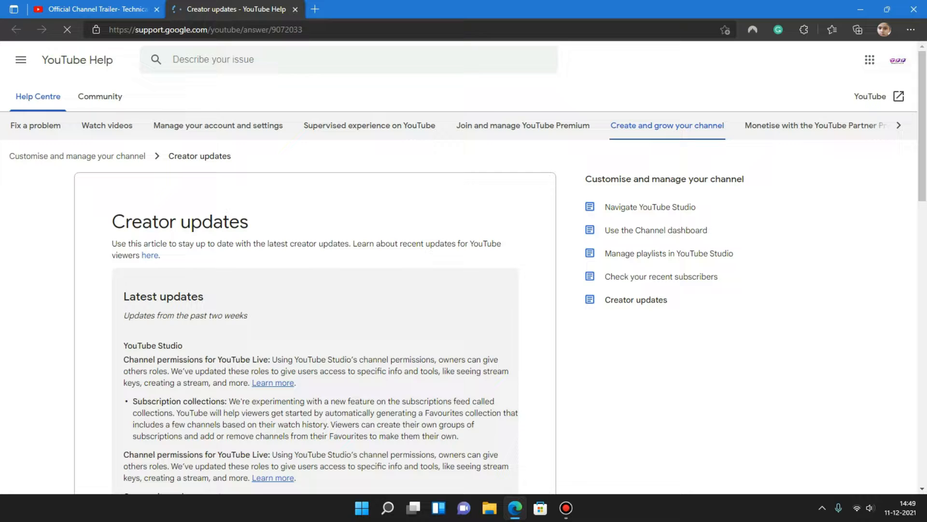
{"action": "scroll", "scroll_direction": "down", "scroll_amount": 3}
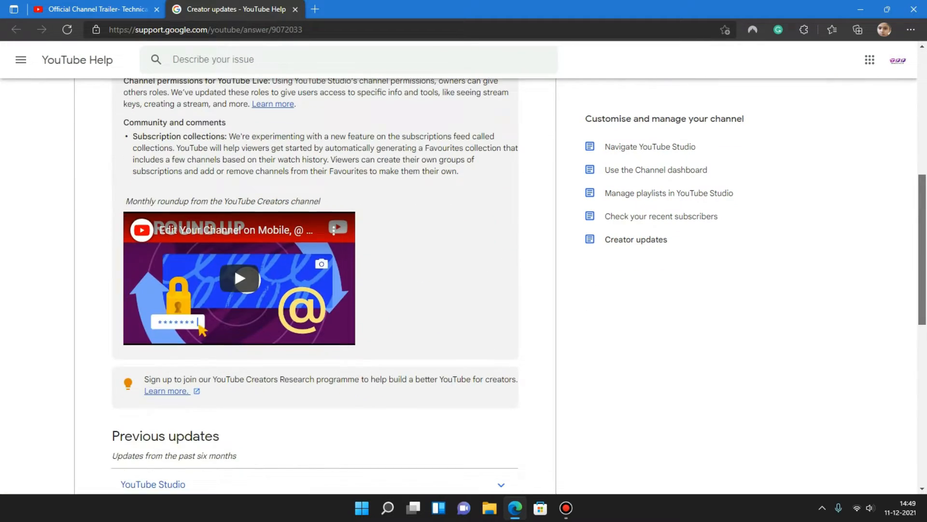
{"action": "scroll", "scroll_direction": "down", "scroll_amount": 3}
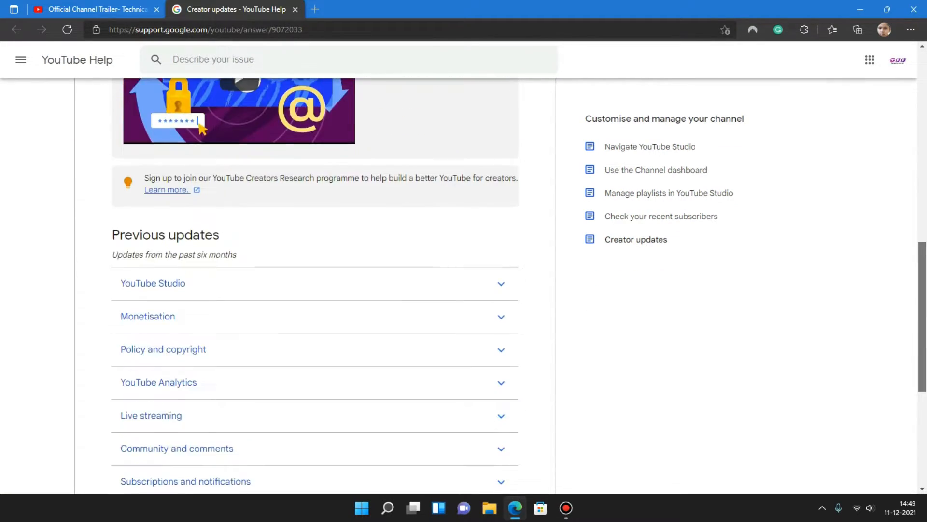
{"action": "scroll", "scroll_direction": "down", "scroll_amount": 3}
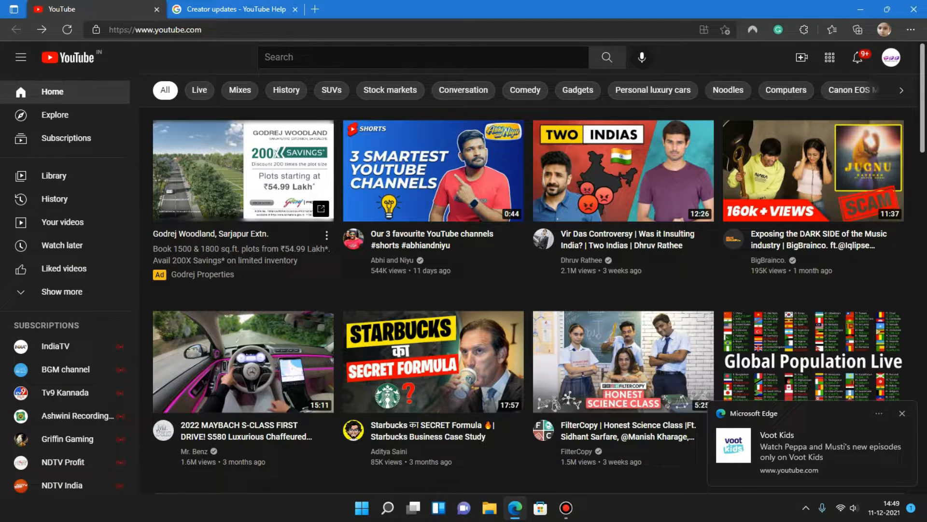
{"action": "mouse_move", "coordinate": [808, 172]}
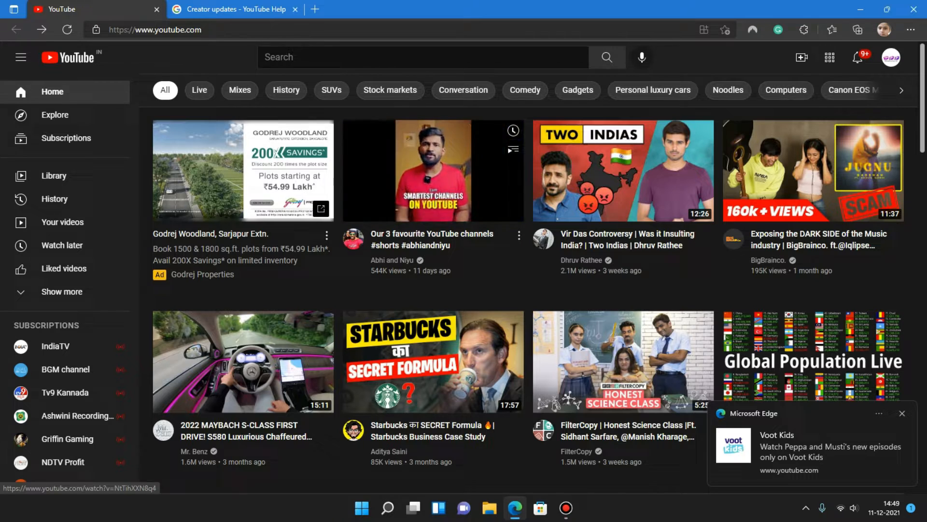
- Go to your own channel, Technical PULL UP, from the account menu and view its About section
{"action": "left_click", "coordinate": [890, 57]}
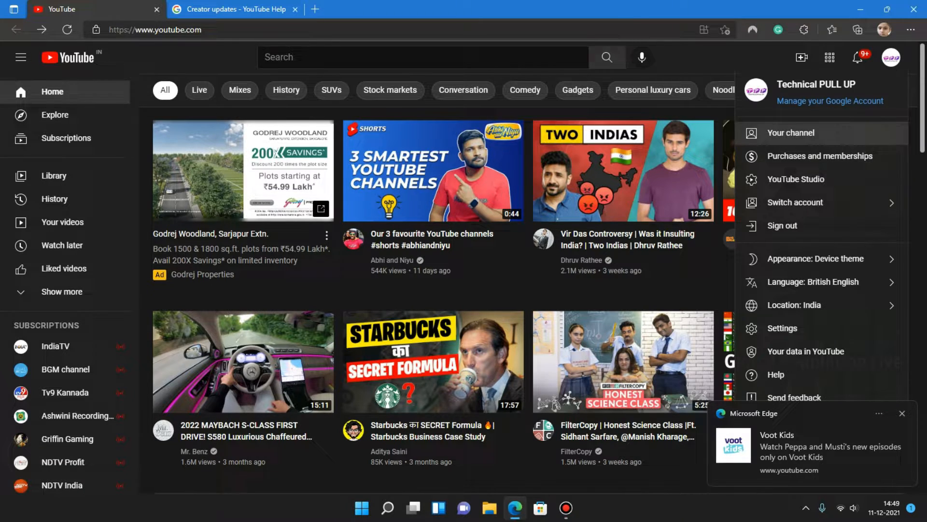
{"action": "left_click", "coordinate": [790, 132]}
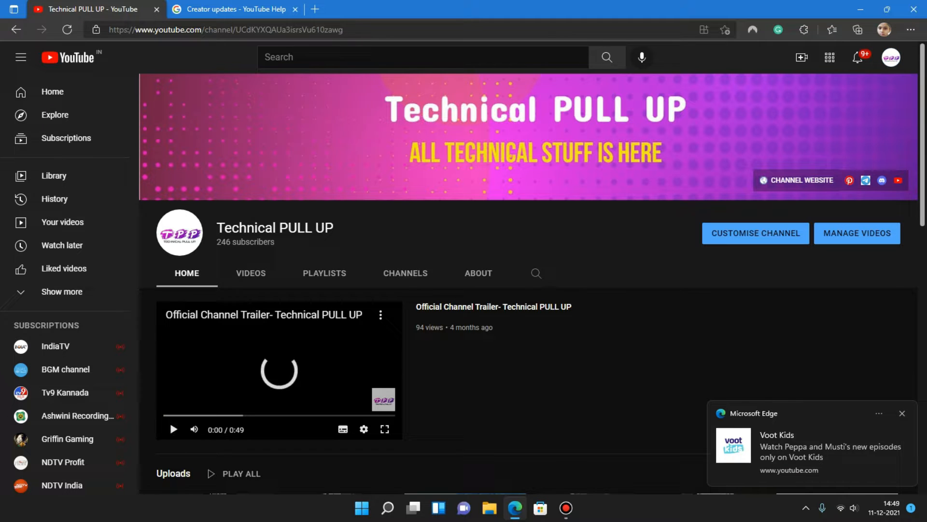
{"action": "left_click", "coordinate": [478, 273]}
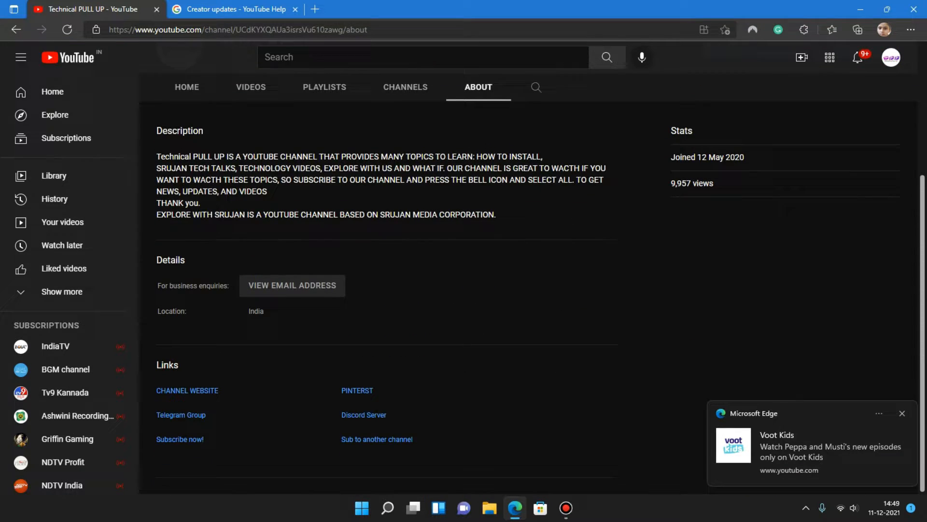
{"action": "scroll", "scroll_direction": "up", "scroll_amount": 3}
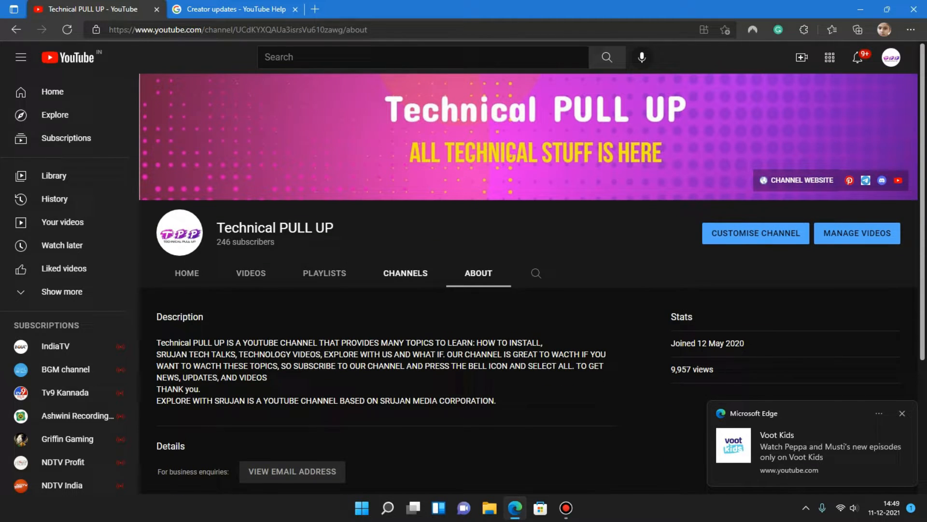
- Look through the channel's Channels and Videos sections, ending on its Home view
{"action": "left_click", "coordinate": [325, 272]}
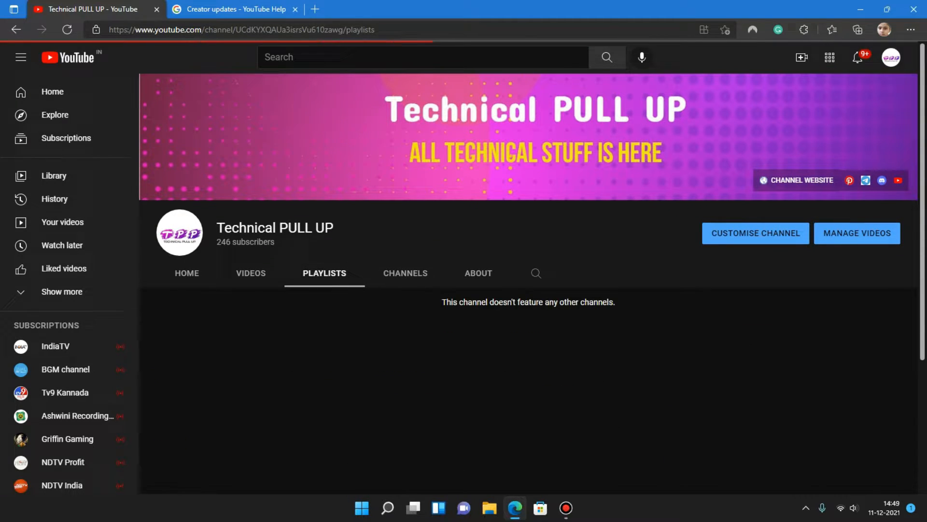
{"action": "left_click", "coordinate": [250, 272]}
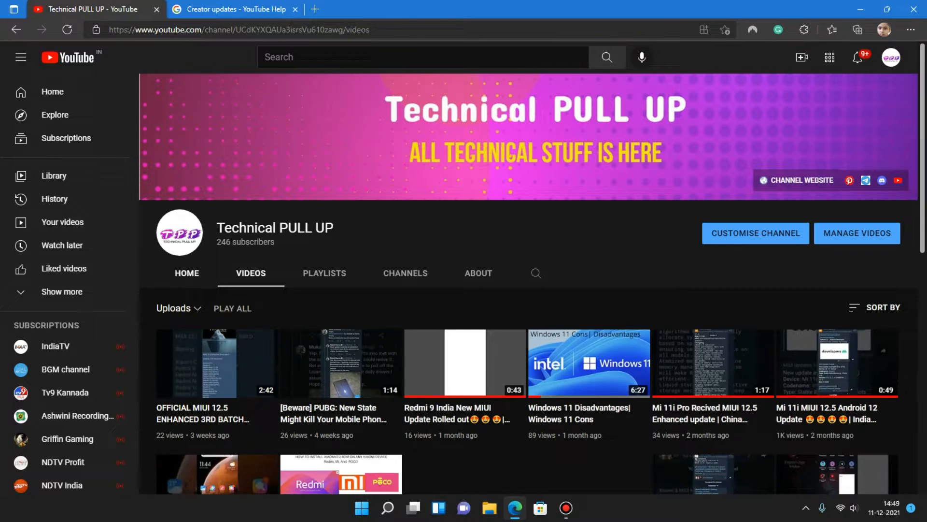
{"action": "left_click", "coordinate": [186, 272]}
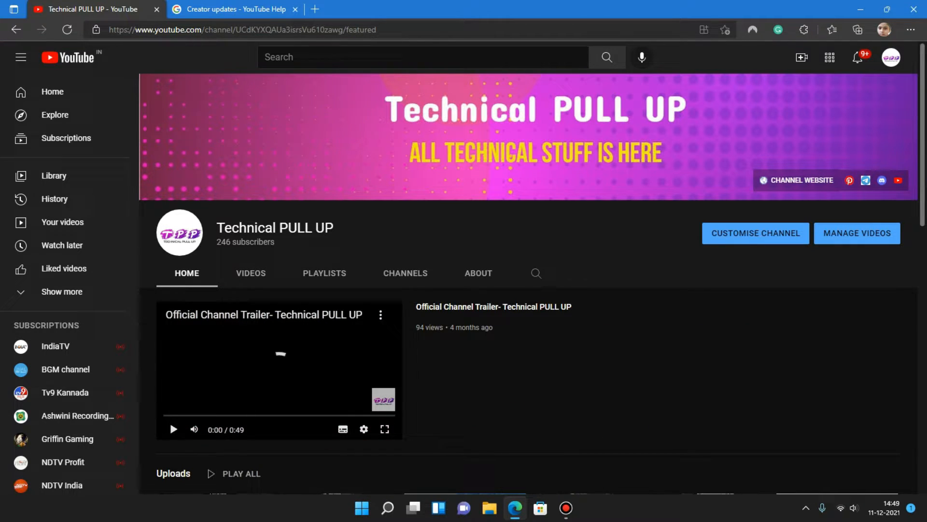
- Watch the Windows 11 Insider preview upload full screen and set playback quality to 720p60
{"action": "scroll", "scroll_direction": "down", "scroll_amount": 3}
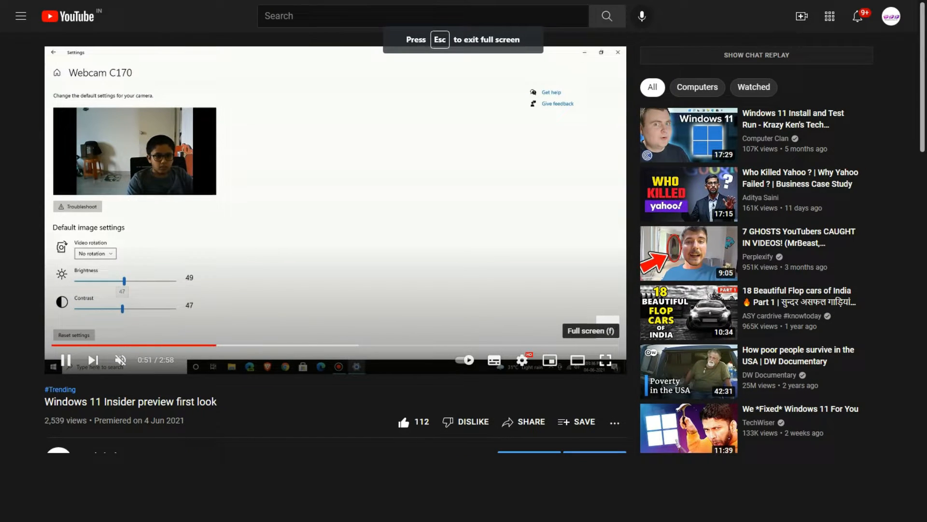
{"action": "left_click", "coordinate": [94, 253]}
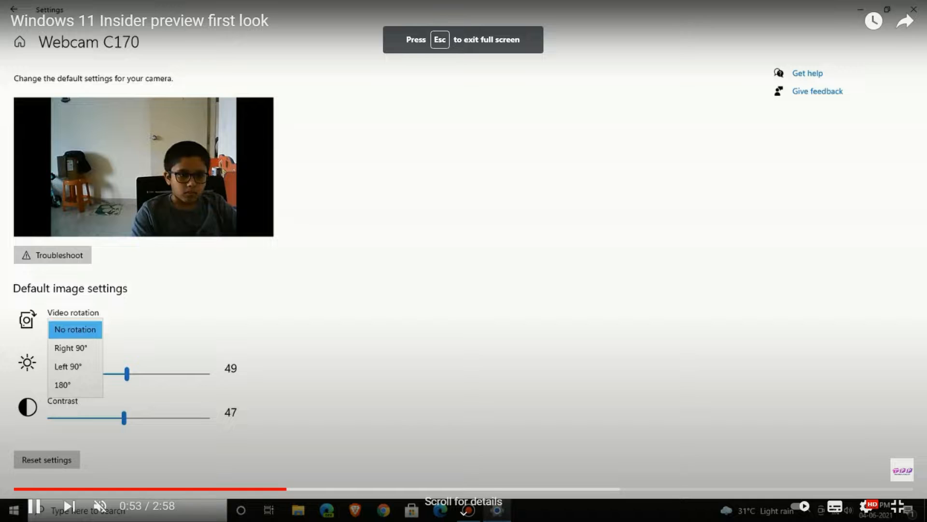
{"action": "left_click", "coordinate": [75, 329]}
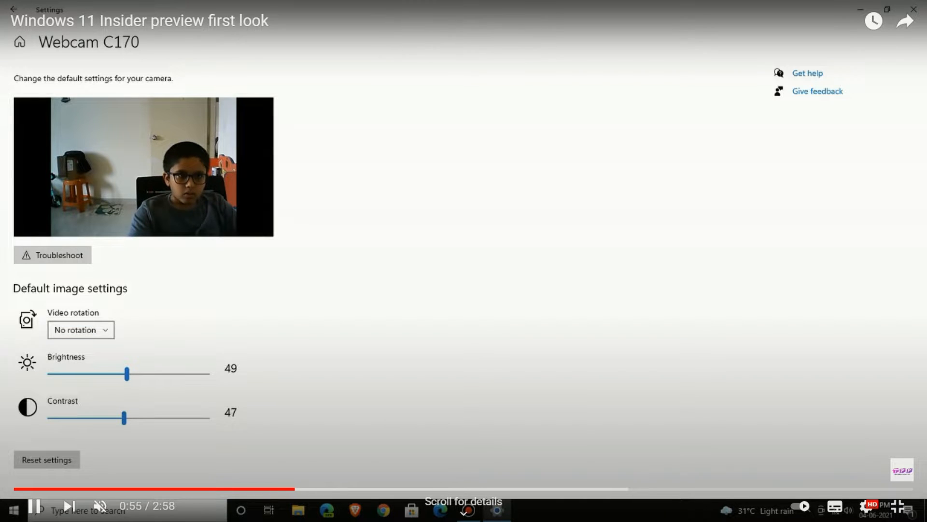
{"action": "left_click", "coordinate": [19, 9]}
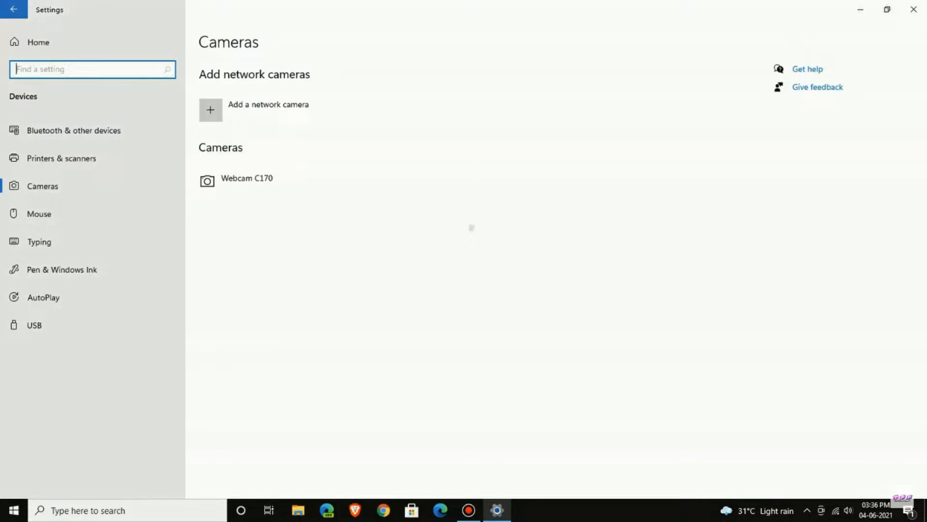
{"action": "left_click", "coordinate": [43, 298]}
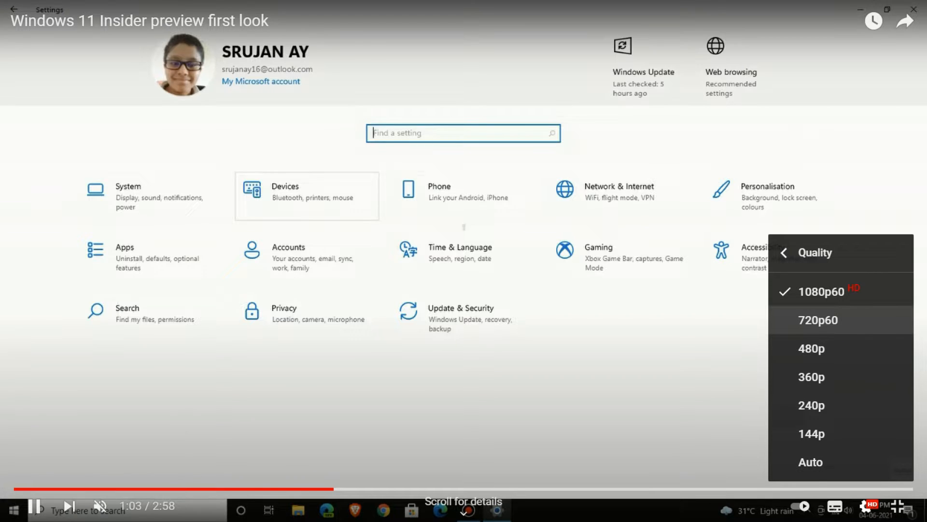
{"action": "left_click", "coordinate": [308, 197]}
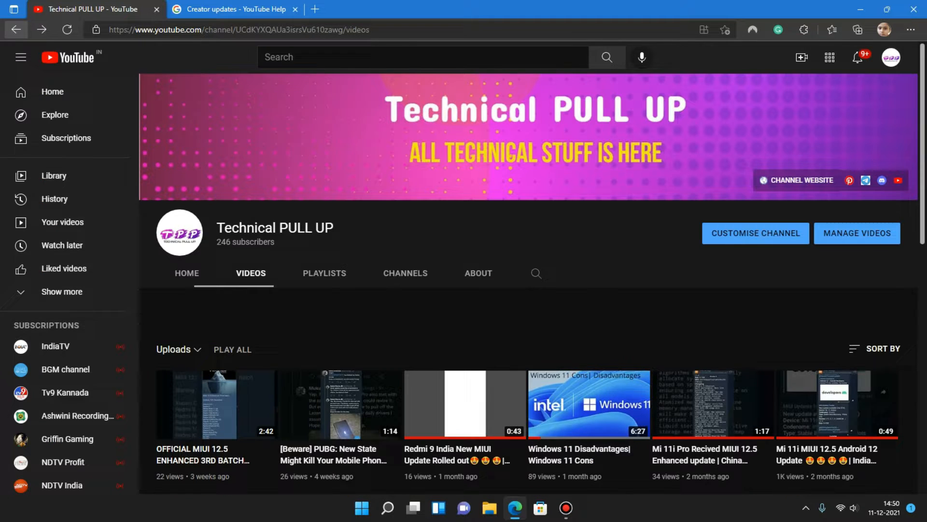
- From the home feed, reach the notification settings and move on to the privacy section
{"action": "left_click", "coordinate": [478, 272]}
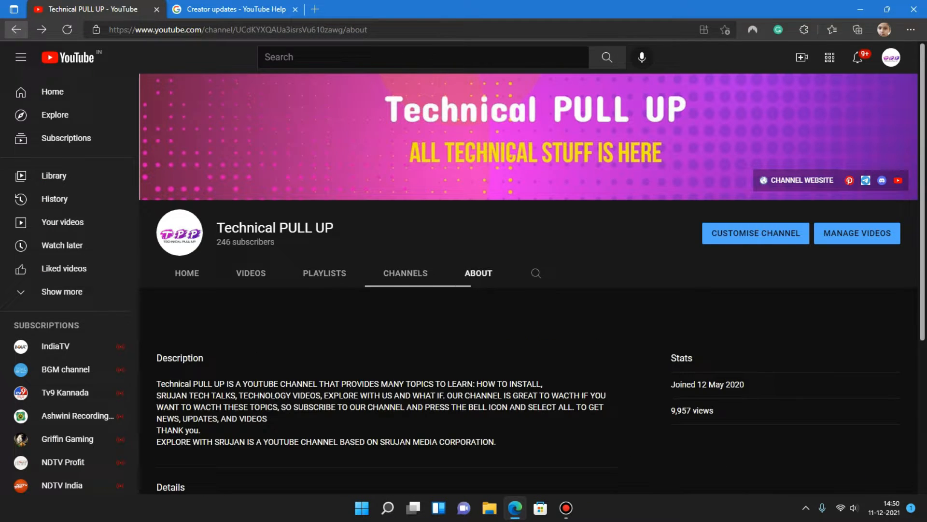
{"action": "left_click", "coordinate": [67, 57]}
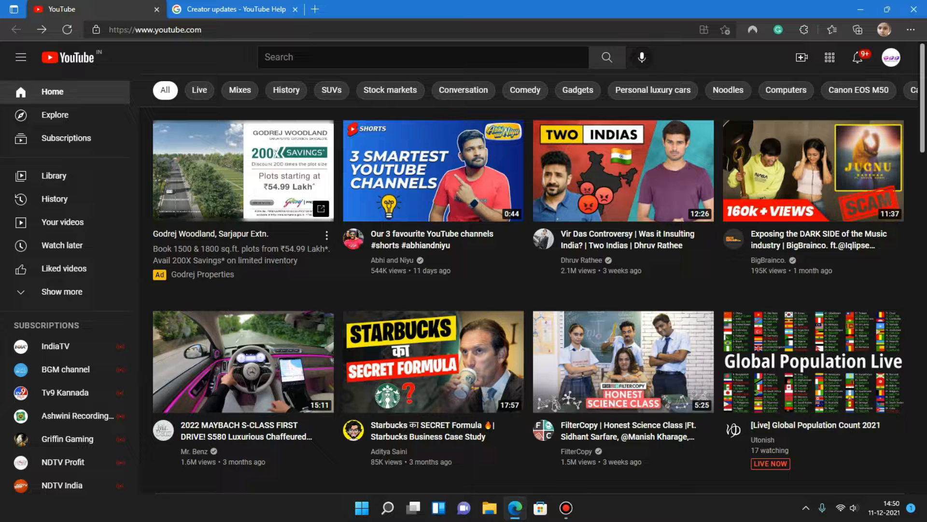
{"action": "scroll", "scroll_direction": "down", "scroll_amount": 3}
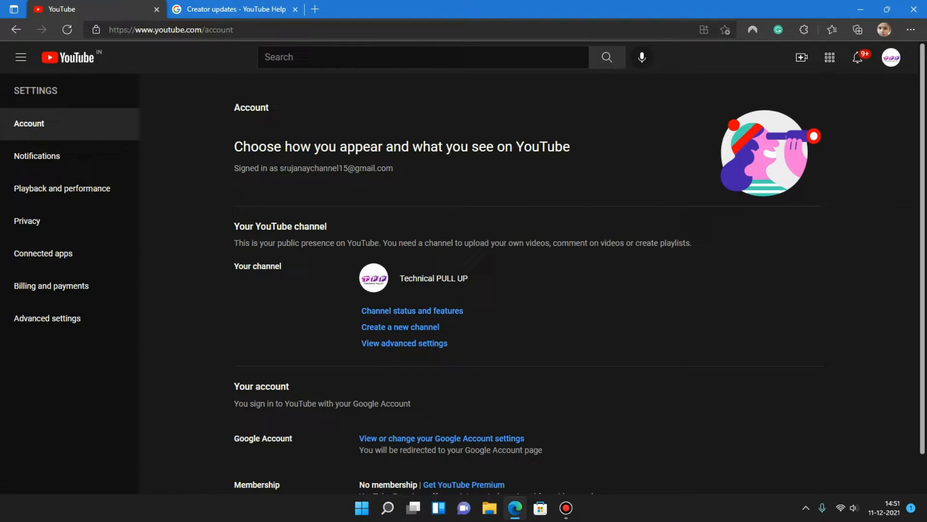
{"action": "left_click", "coordinate": [37, 156]}
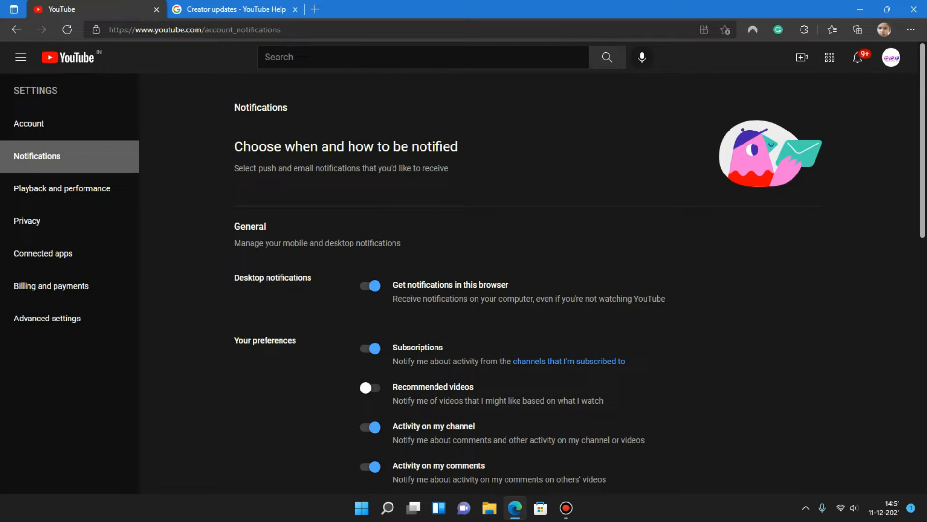
{"action": "scroll", "scroll_direction": "down", "scroll_amount": 3}
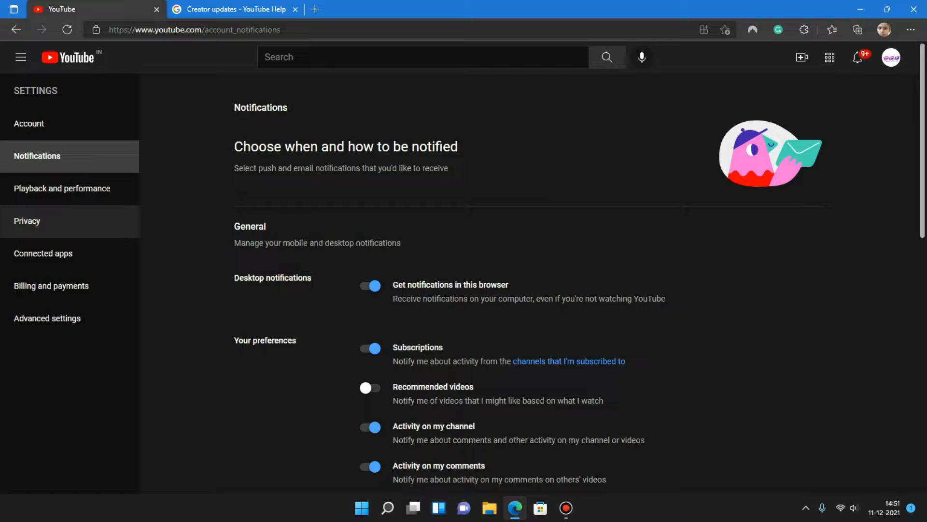
{"action": "left_click", "coordinate": [27, 220]}
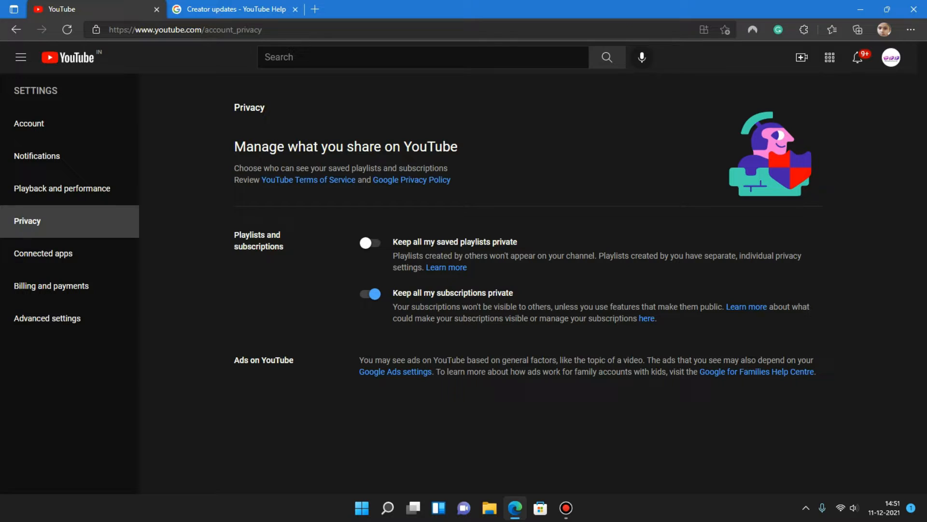
- Review the connected apps settings, viewing and dismissing the PUBG account connection details
{"action": "left_click", "coordinate": [43, 253]}
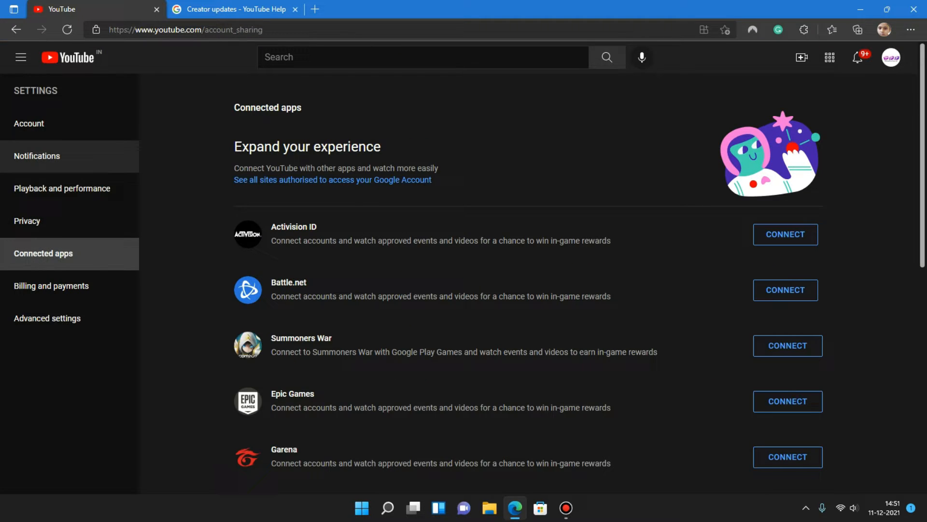
{"action": "scroll", "scroll_direction": "down", "scroll_amount": 3}
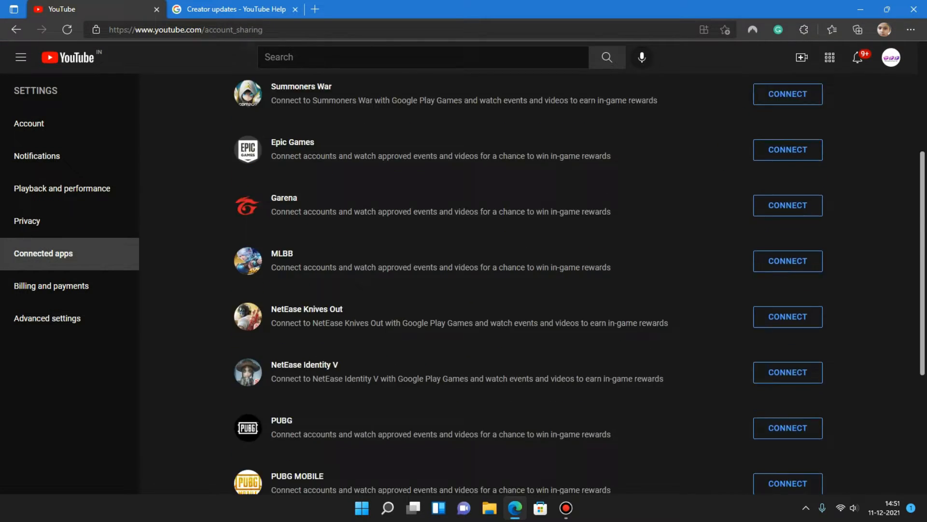
{"action": "scroll", "scroll_direction": "up", "scroll_amount": 3}
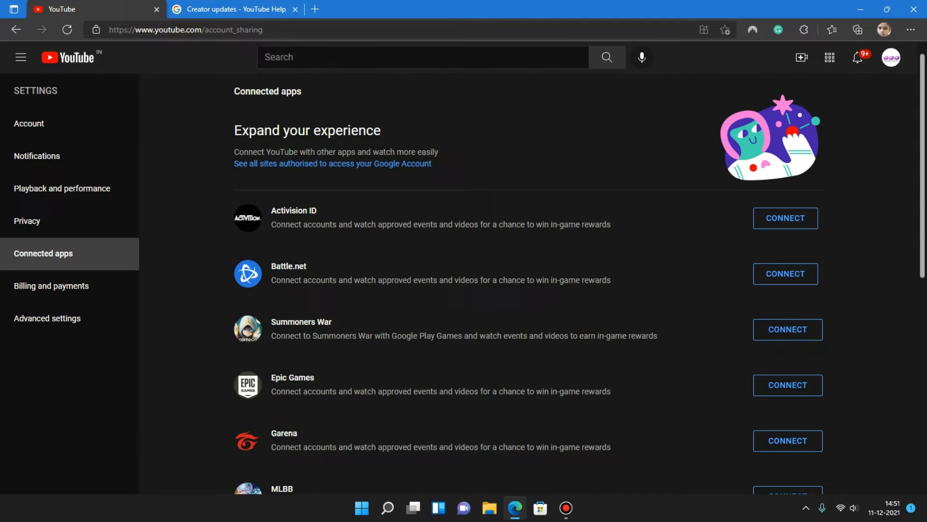
{"action": "scroll", "scroll_direction": "down", "scroll_amount": 3}
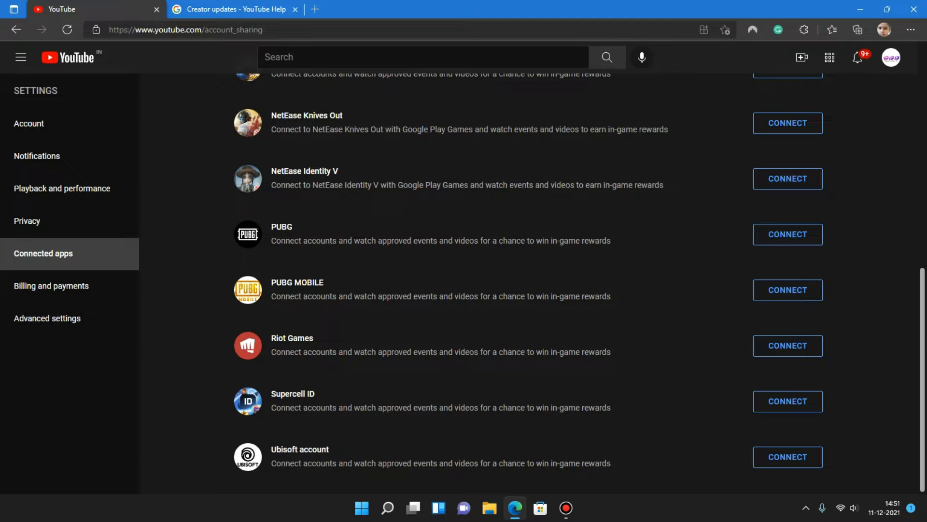
{"action": "left_click", "coordinate": [788, 234]}
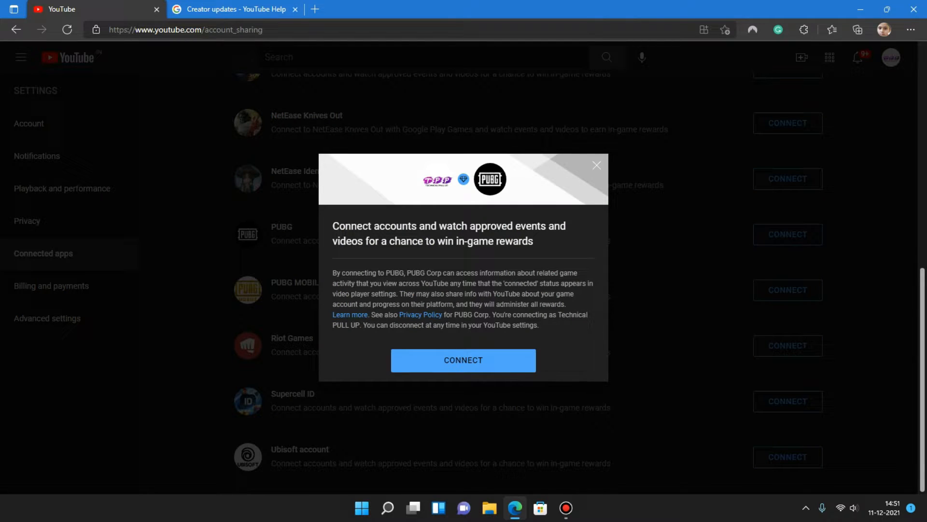
{"action": "left_click", "coordinate": [596, 164]}
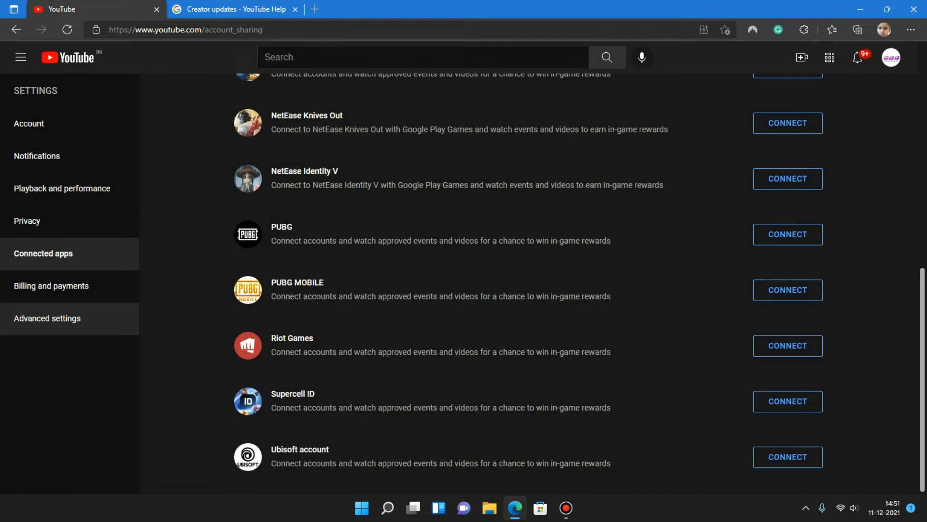
- Visit the billing and advanced settings sections, then step back to the notification settings
{"action": "left_click", "coordinate": [51, 286]}
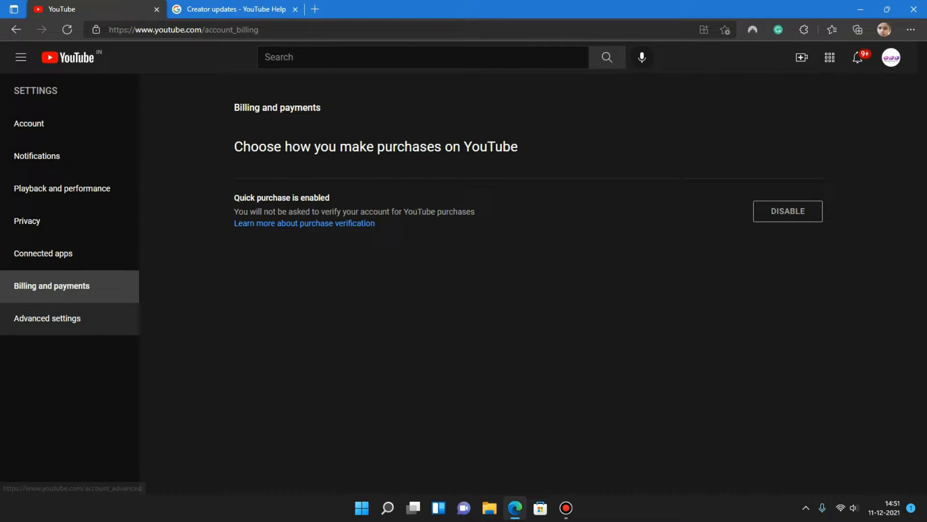
{"action": "left_click", "coordinate": [46, 318]}
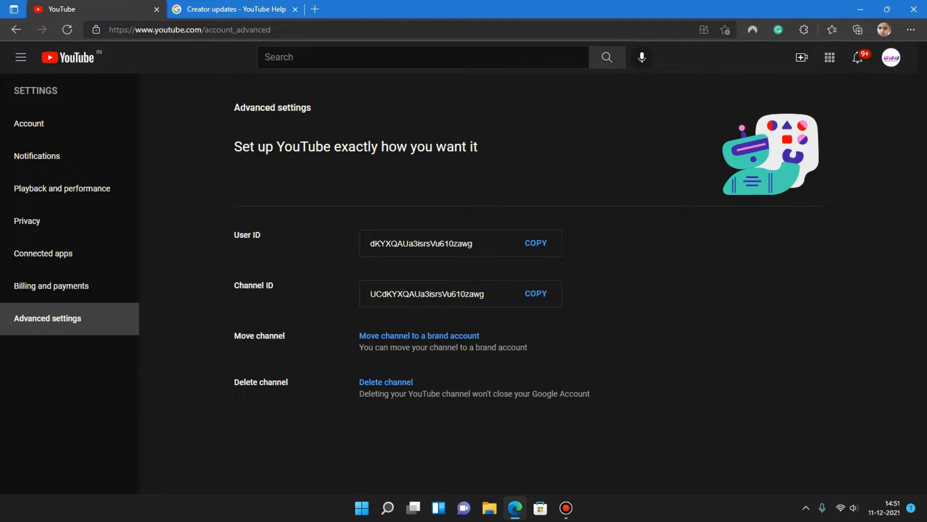
{"action": "mouse_move", "coordinate": [29, 124]}
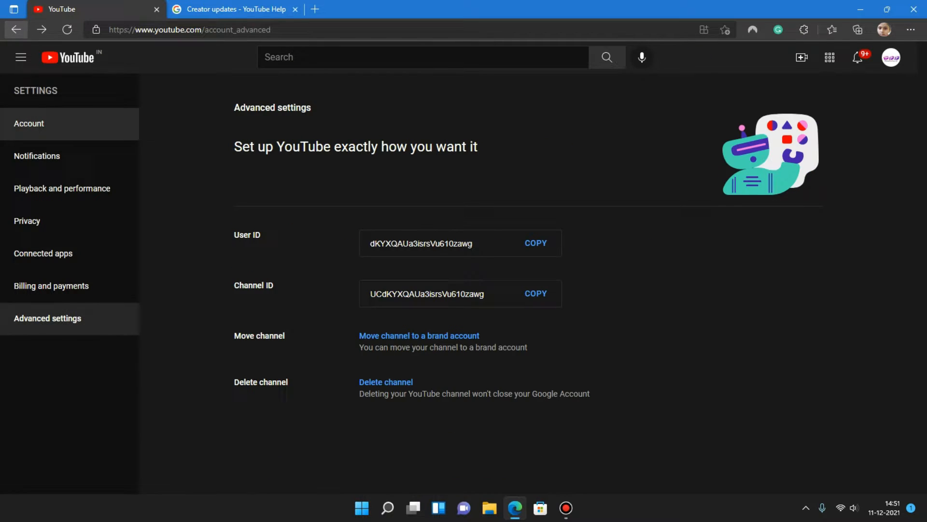
{"action": "left_click", "coordinate": [52, 285]}
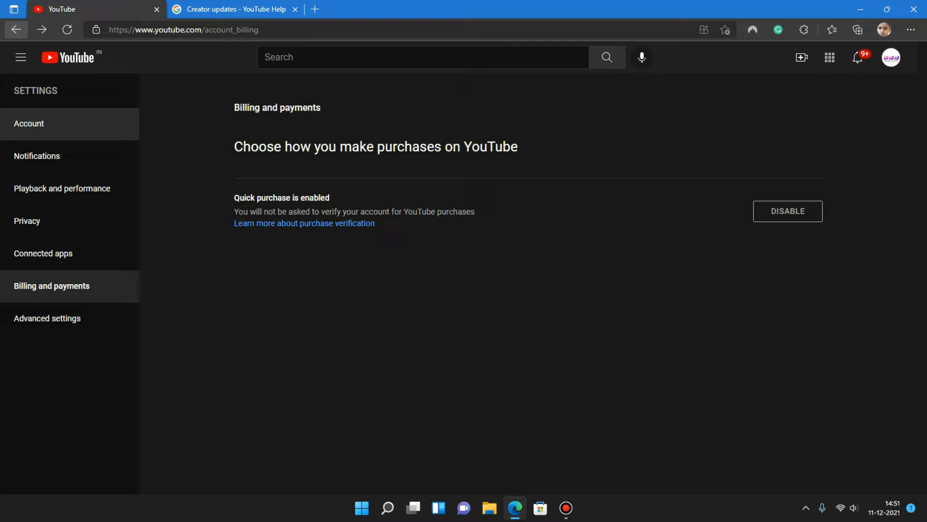
{"action": "left_click", "coordinate": [42, 253]}
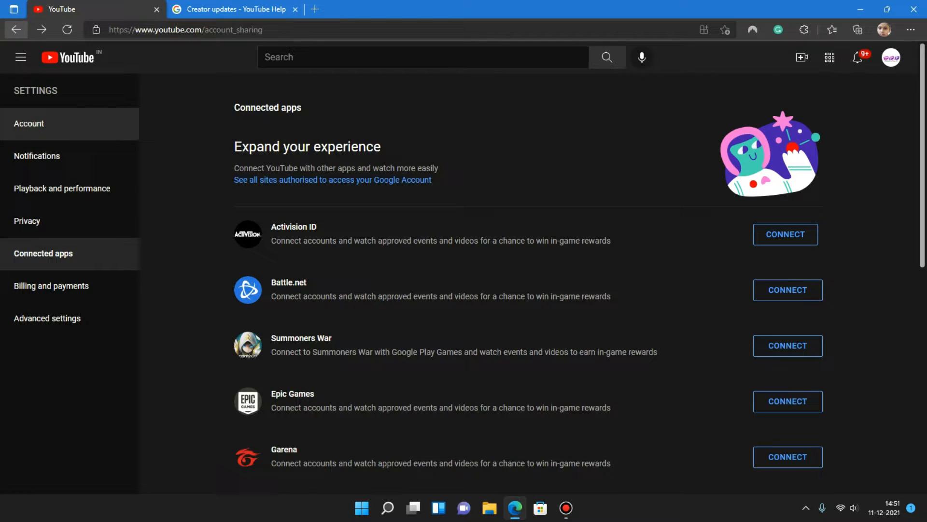
{"action": "left_click", "coordinate": [37, 156]}
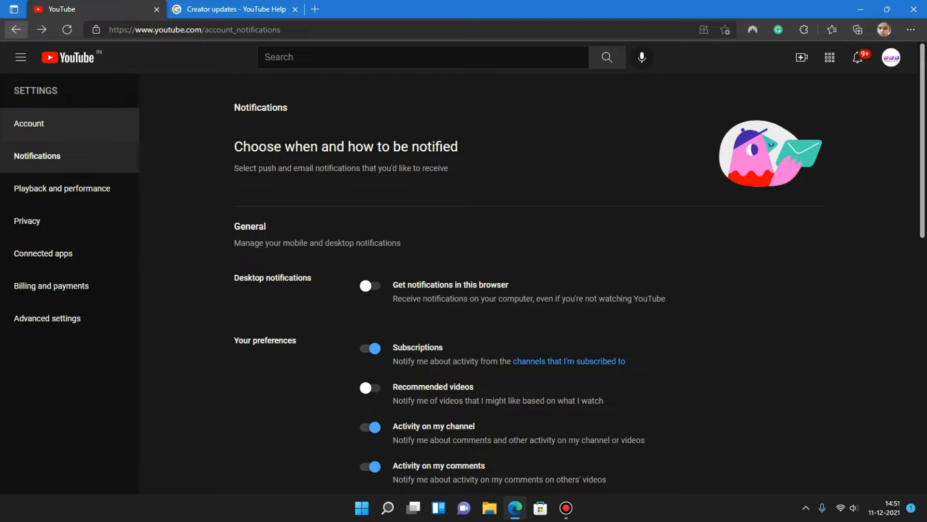
- Change a notification preference further down the page, then return to the account settings overview
{"action": "scroll", "scroll_direction": "down", "scroll_amount": 3}
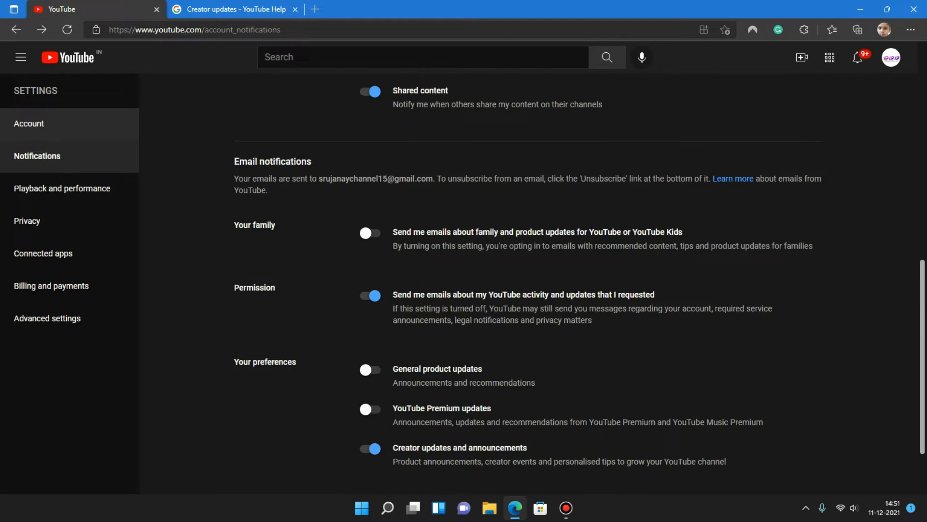
{"action": "scroll", "scroll_direction": "up", "scroll_amount": 3}
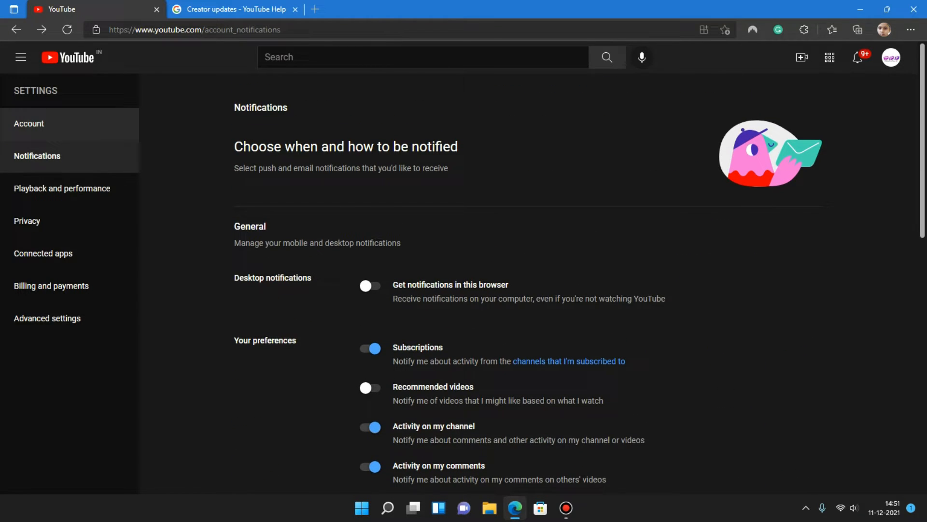
{"action": "scroll", "scroll_direction": "down", "scroll_amount": 3}
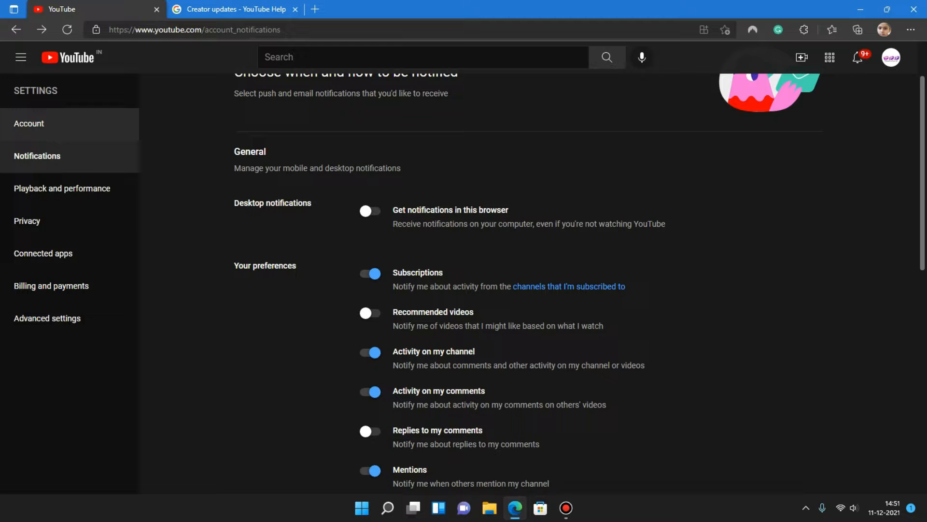
{"action": "scroll", "scroll_direction": "down", "scroll_amount": 3}
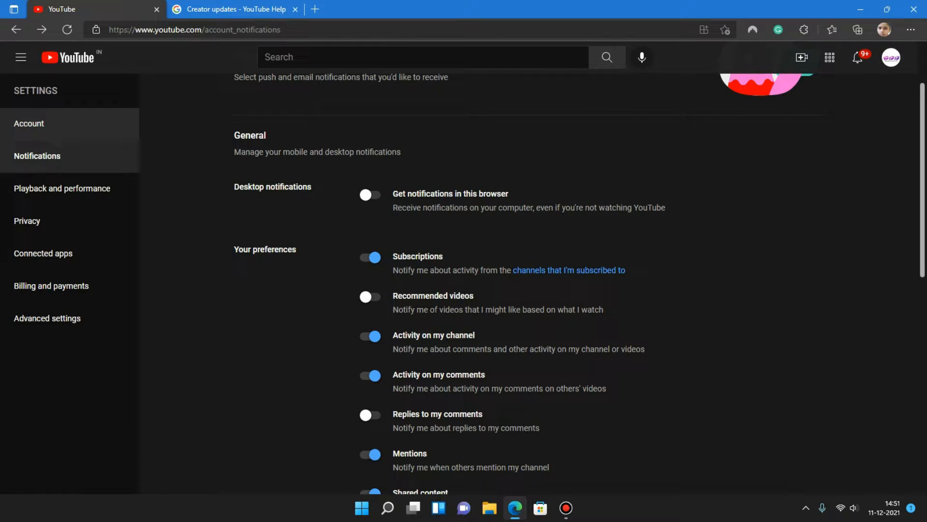
{"action": "scroll", "scroll_direction": "down", "scroll_amount": 3}
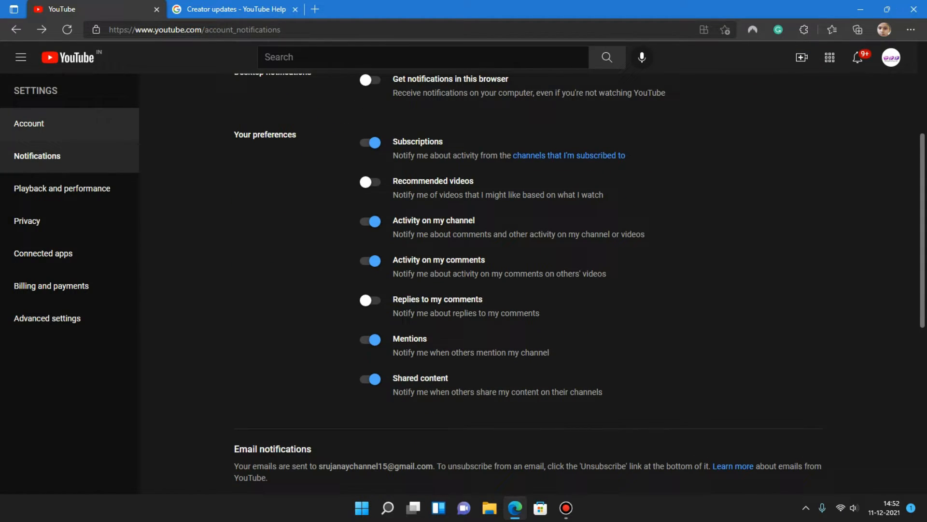
{"action": "left_click", "coordinate": [371, 299]}
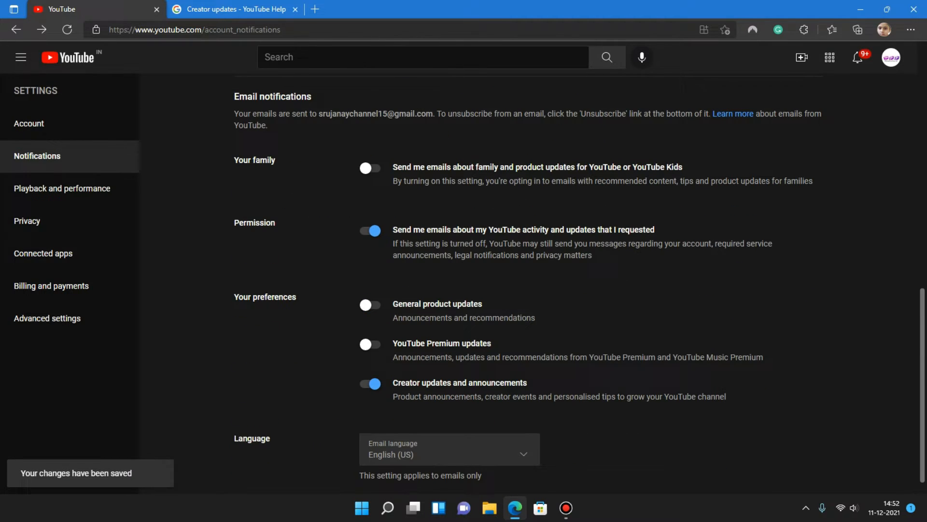
{"action": "left_click", "coordinate": [29, 124]}
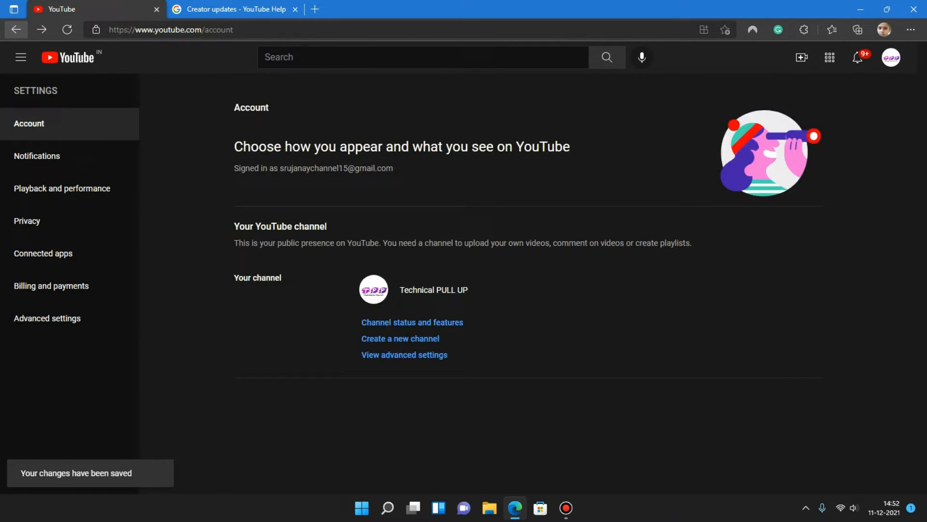
- From the home feed, reach the Report history page and scroll through the reported videos
{"action": "left_click", "coordinate": [70, 57]}
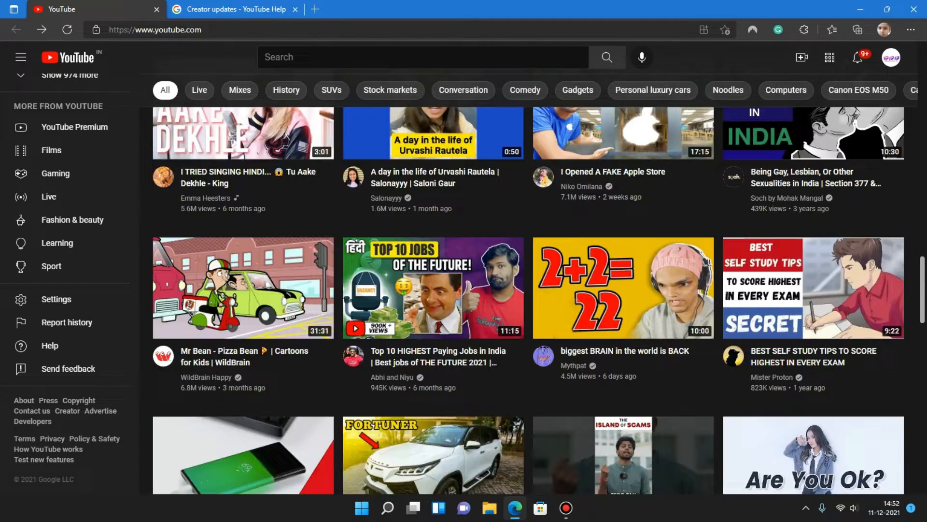
{"action": "scroll", "scroll_direction": "down", "scroll_amount": 3}
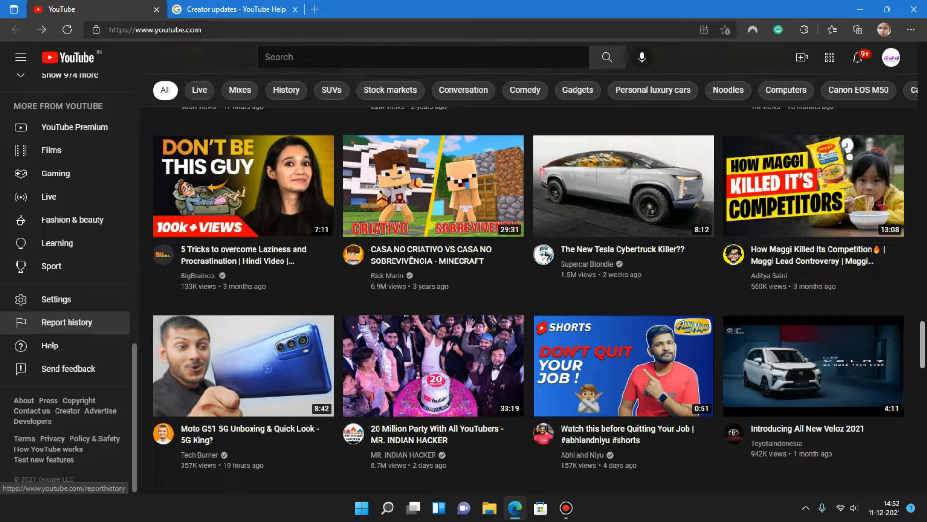
{"action": "left_click", "coordinate": [67, 322]}
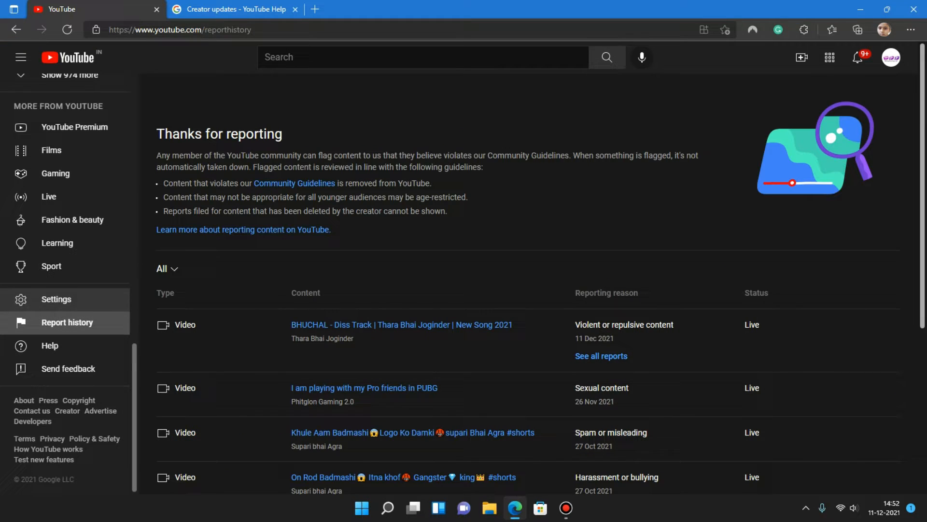
{"action": "scroll", "scroll_direction": "down", "scroll_amount": 3}
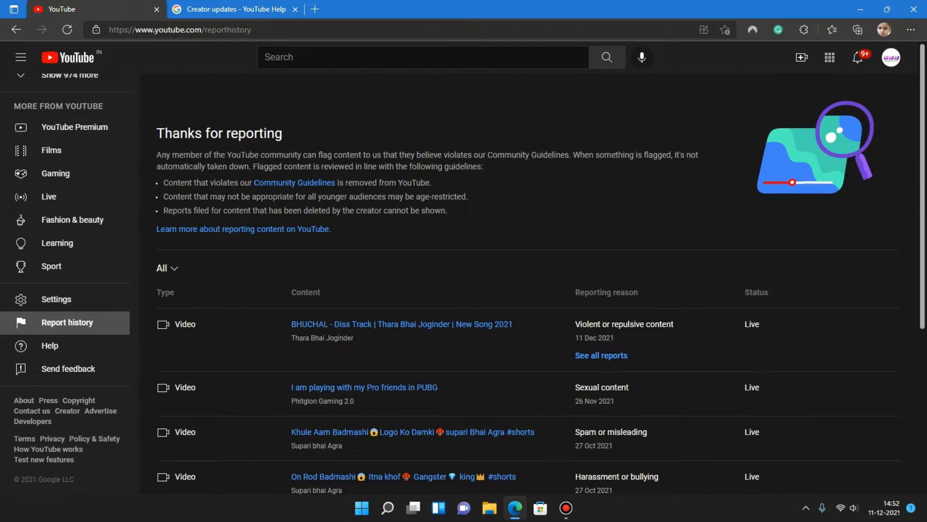
{"action": "scroll", "scroll_direction": "down", "scroll_amount": 3}
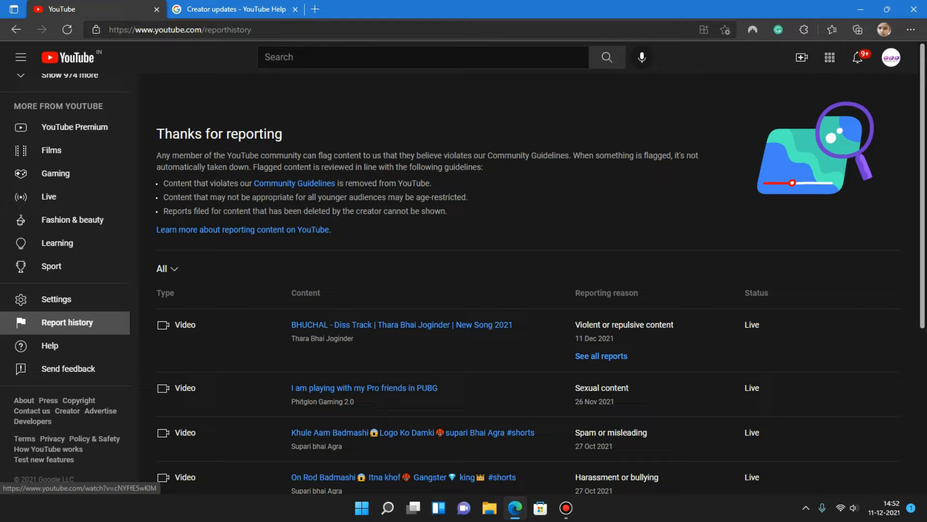
- View all reports filed on the first listed video, then close the report details
{"action": "left_click", "coordinate": [601, 355]}
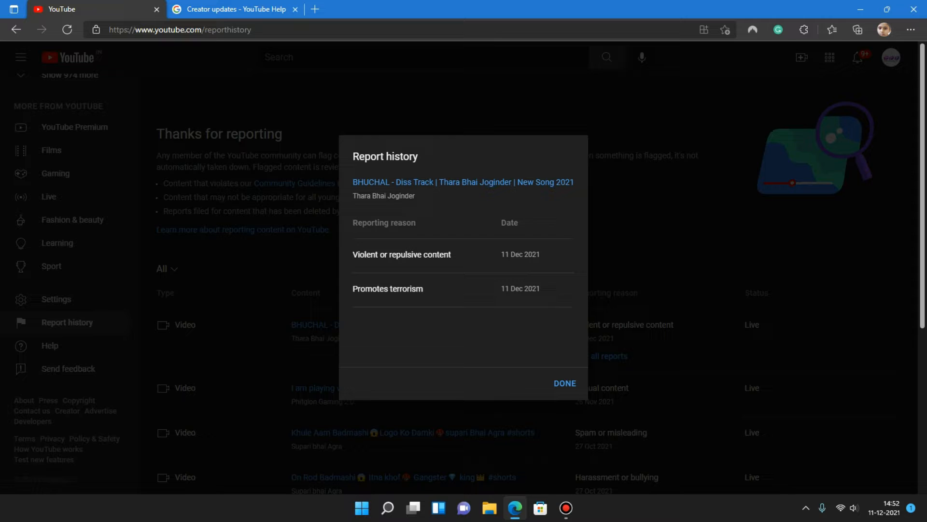
{"action": "left_click", "coordinate": [565, 383]}
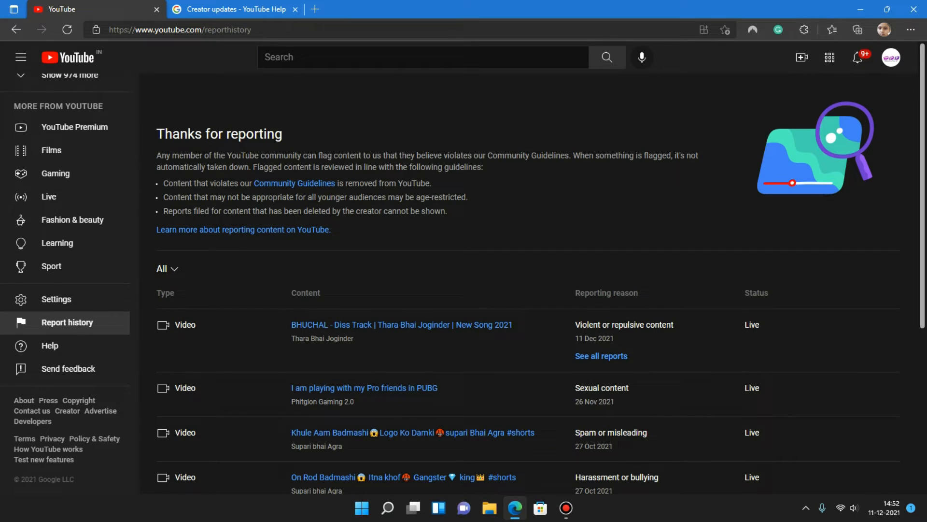
{"action": "left_click", "coordinate": [601, 356]}
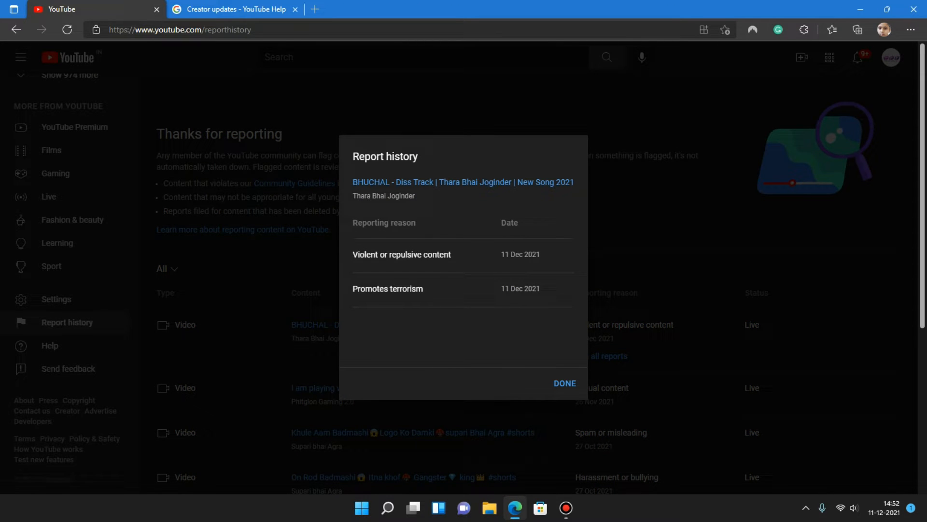
{"action": "left_click", "coordinate": [565, 382]}
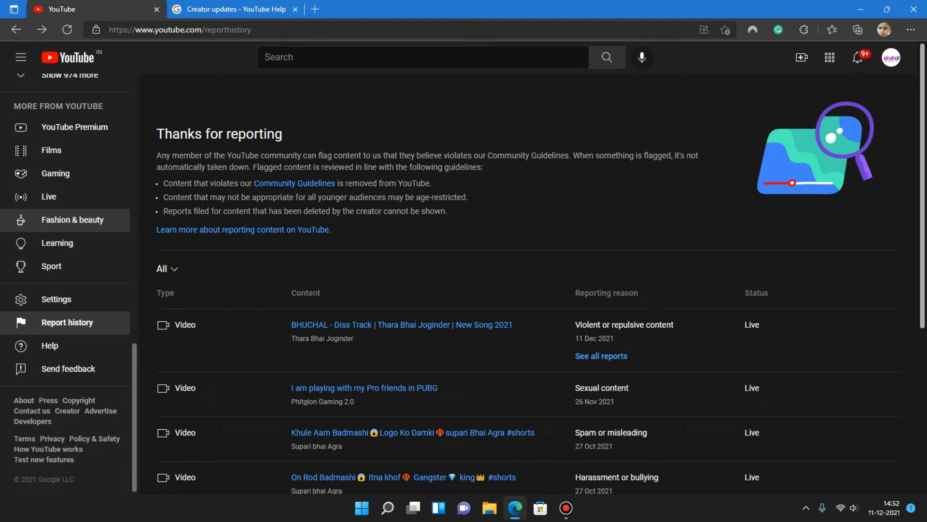
- Browse the Films destination page and then the Gaming destination page
{"action": "left_click", "coordinate": [51, 150]}
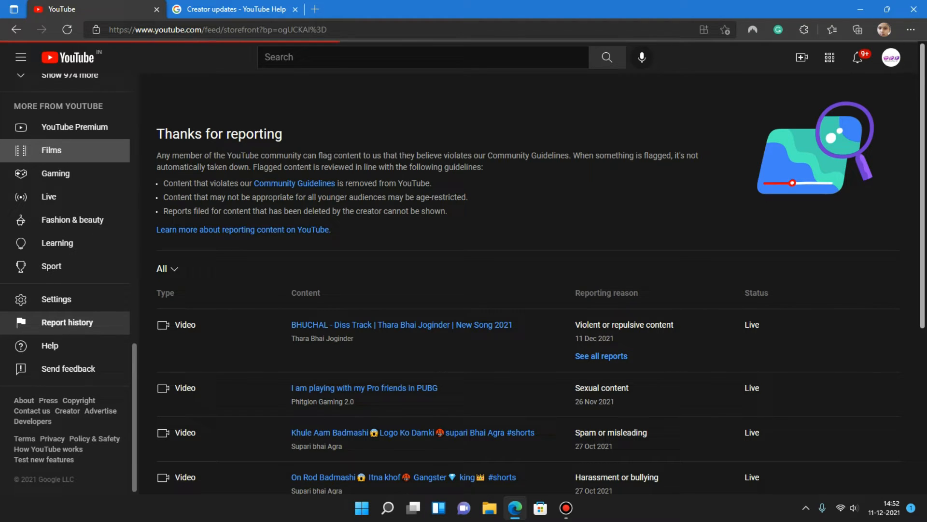
{"action": "left_click", "coordinate": [50, 150]}
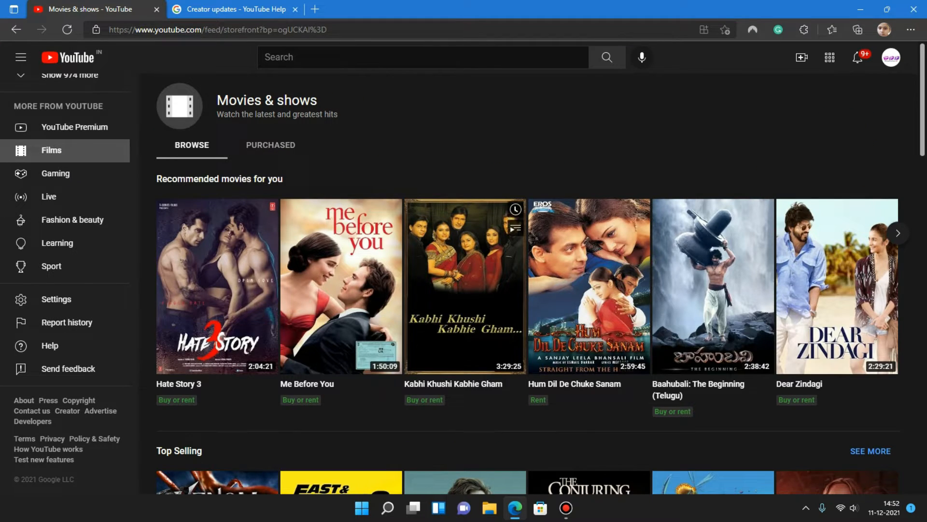
{"action": "scroll", "scroll_direction": "down", "scroll_amount": 3}
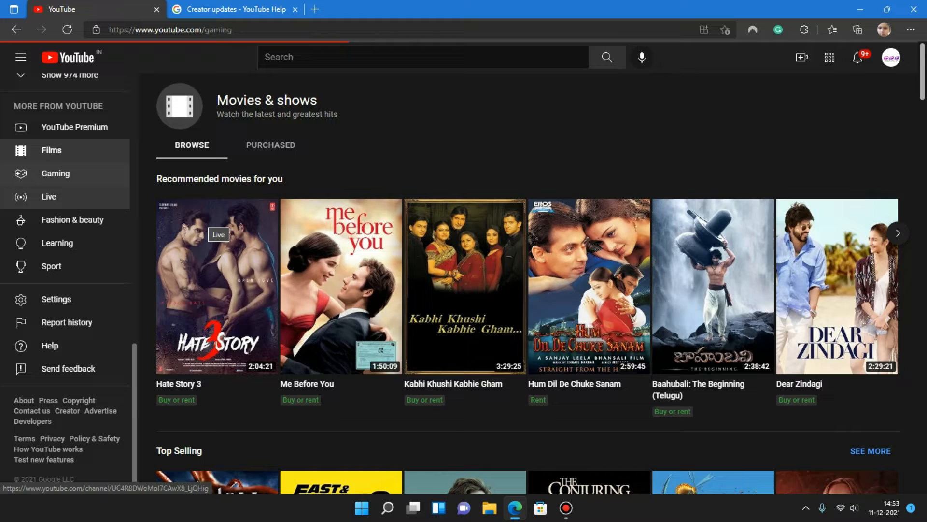
{"action": "left_click", "coordinate": [55, 174]}
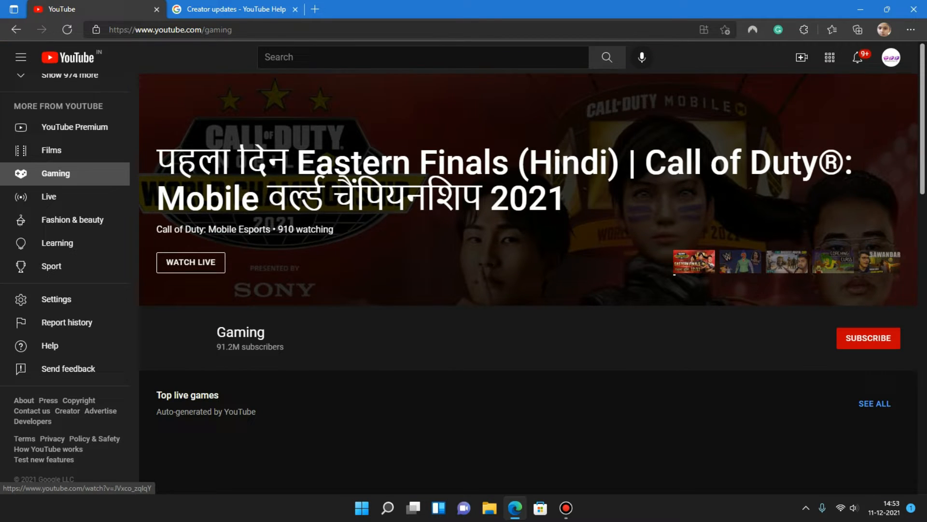
{"action": "scroll", "scroll_direction": "down", "scroll_amount": 3}
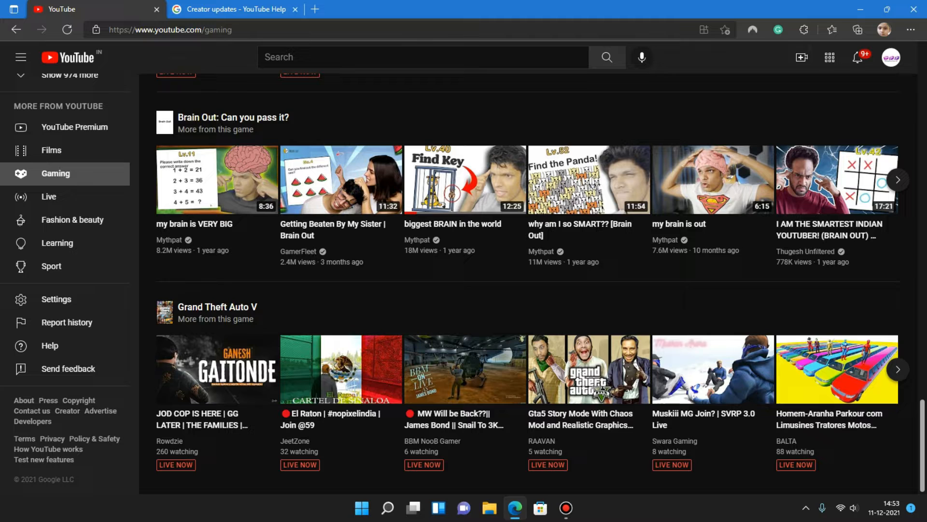
- Browse the Live destination page, scrolling down its streams
{"action": "left_click", "coordinate": [48, 197]}
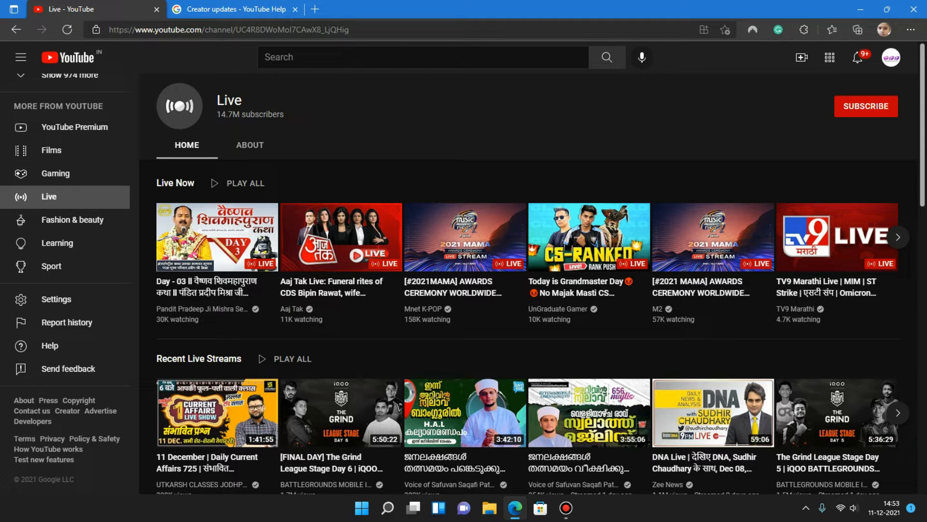
{"action": "scroll", "scroll_direction": "down", "scroll_amount": 3}
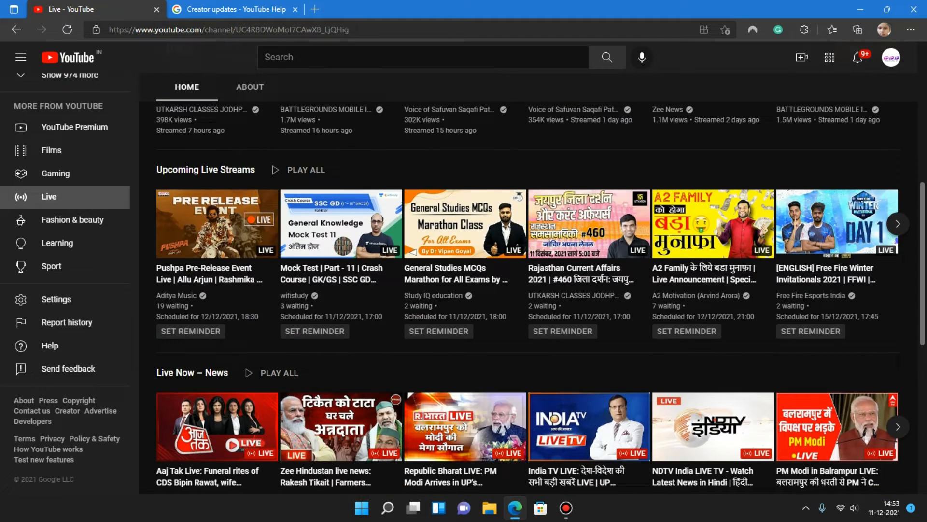
{"action": "scroll", "scroll_direction": "down", "scroll_amount": 3}
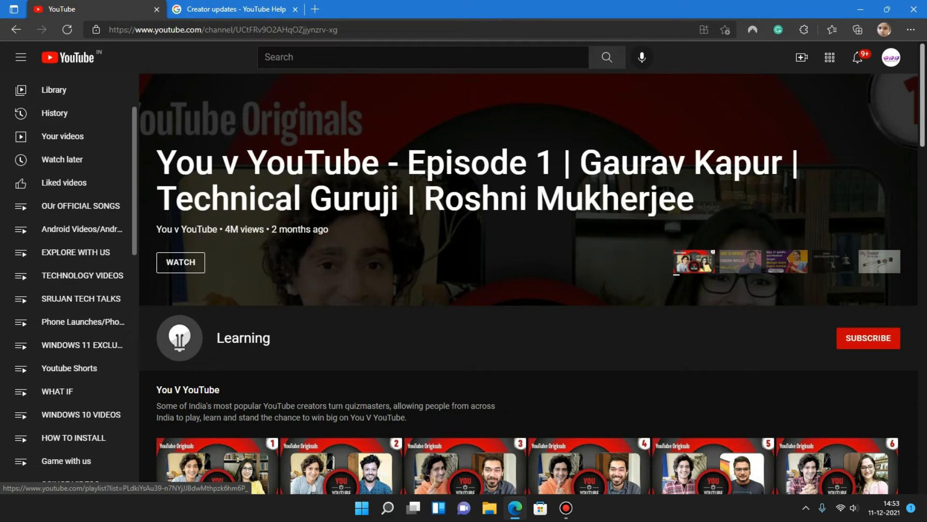
- Show the Technical PULL UP channel's uploaded videos and scroll through them before leaving the browser
{"action": "left_click", "coordinate": [20, 57]}
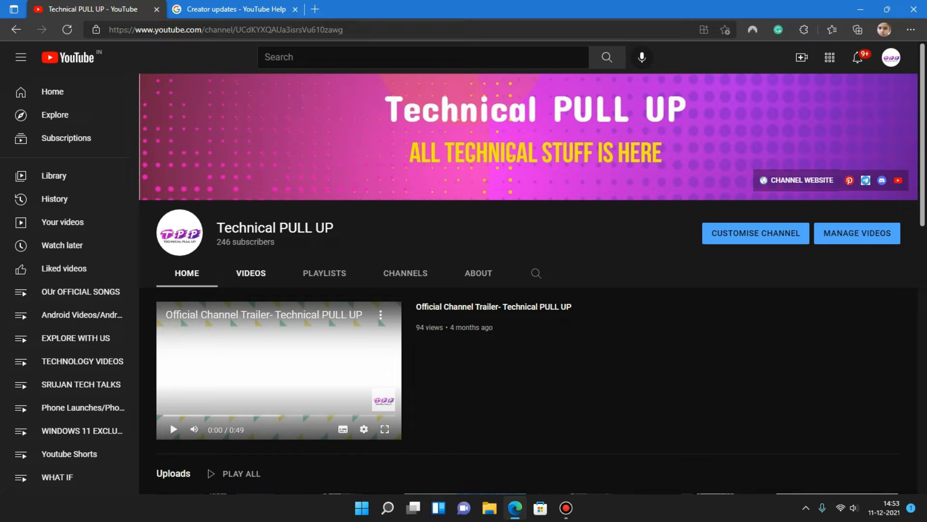
{"action": "left_click", "coordinate": [250, 272]}
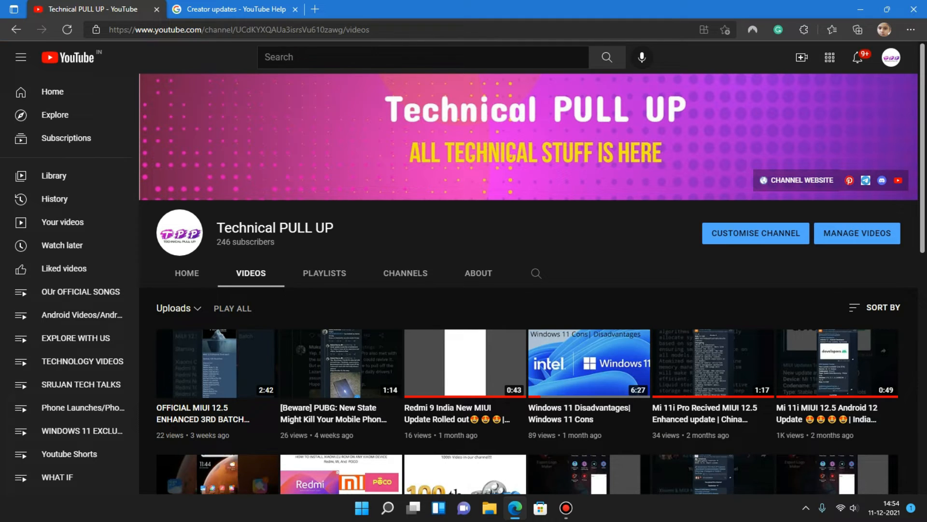
{"action": "scroll", "scroll_direction": "down", "scroll_amount": 3}
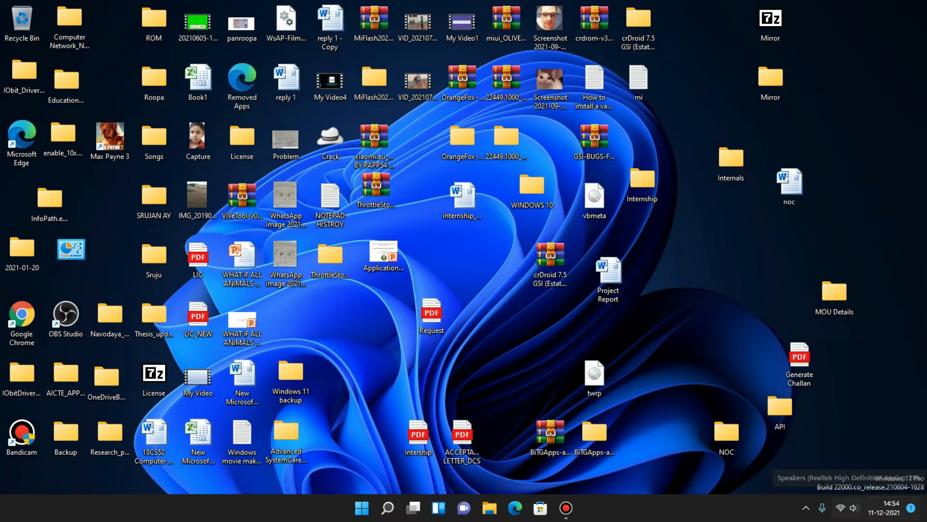
- Launch the Calendar app from a Start search for calendar after peeking at today's date
{"action": "left_click", "coordinate": [894, 508]}
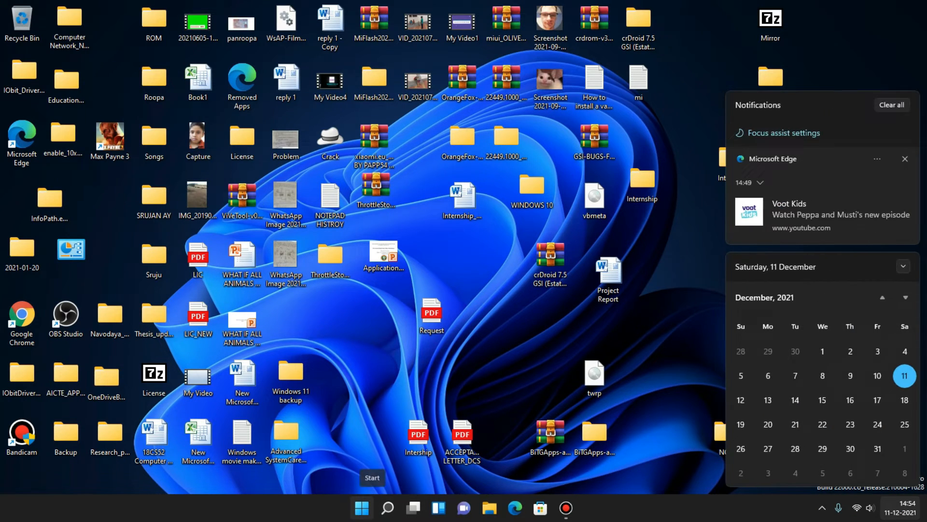
{"action": "left_click", "coordinate": [362, 508]}
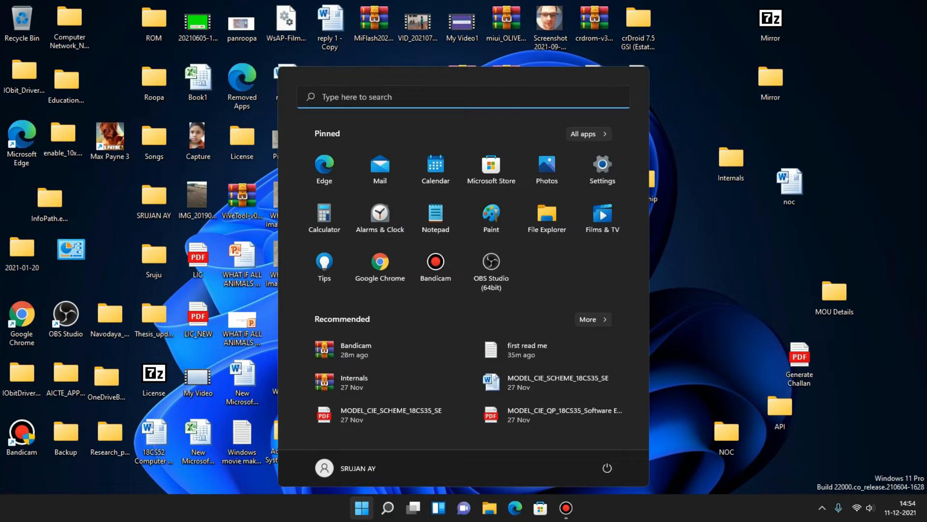
{"action": "type", "text": "calculator"}
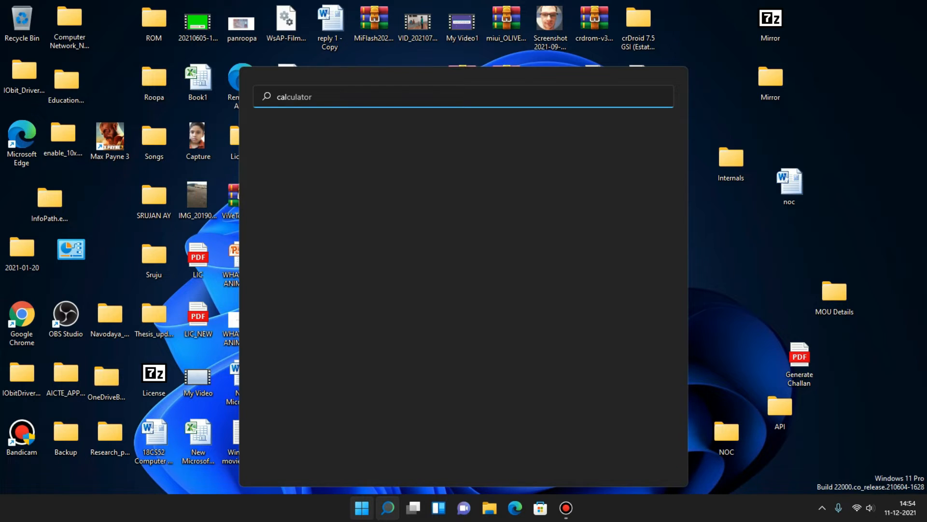
{"action": "type", "text": "calendar"}
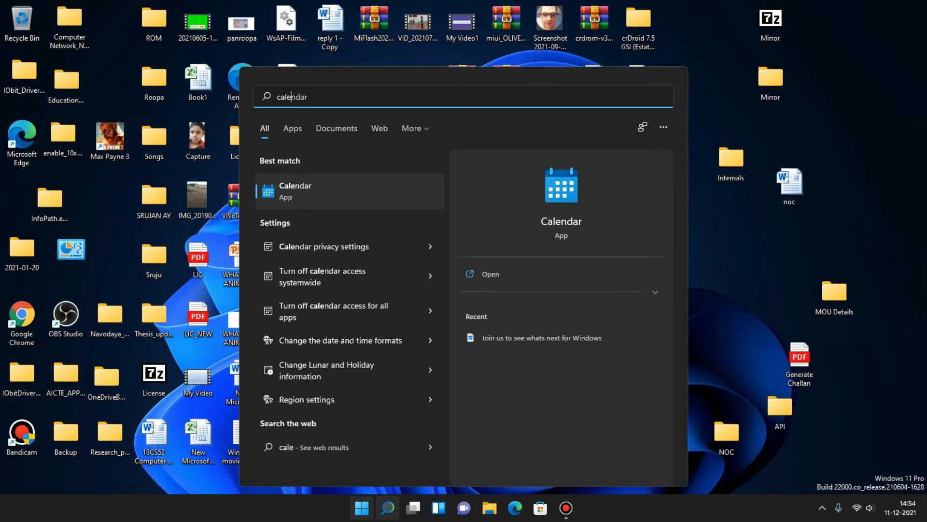
{"action": "left_click", "coordinate": [296, 190]}
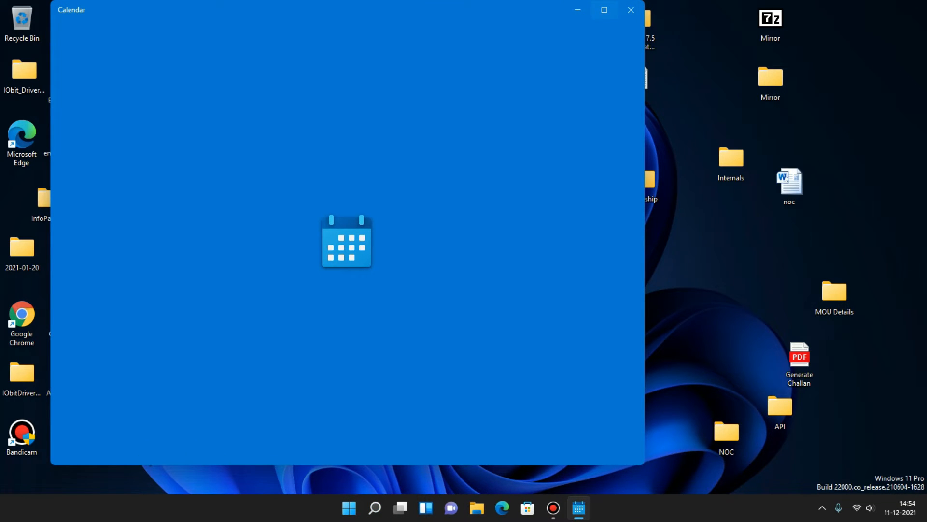
- Maximize Calendar and skip account setup with Go to calendar
{"action": "left_click", "coordinate": [604, 10]}
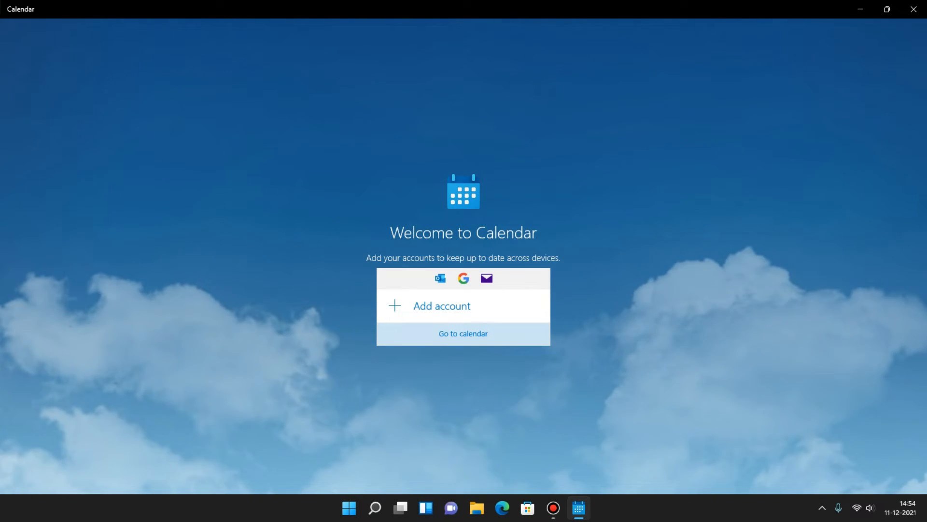
{"action": "left_click", "coordinate": [462, 333]}
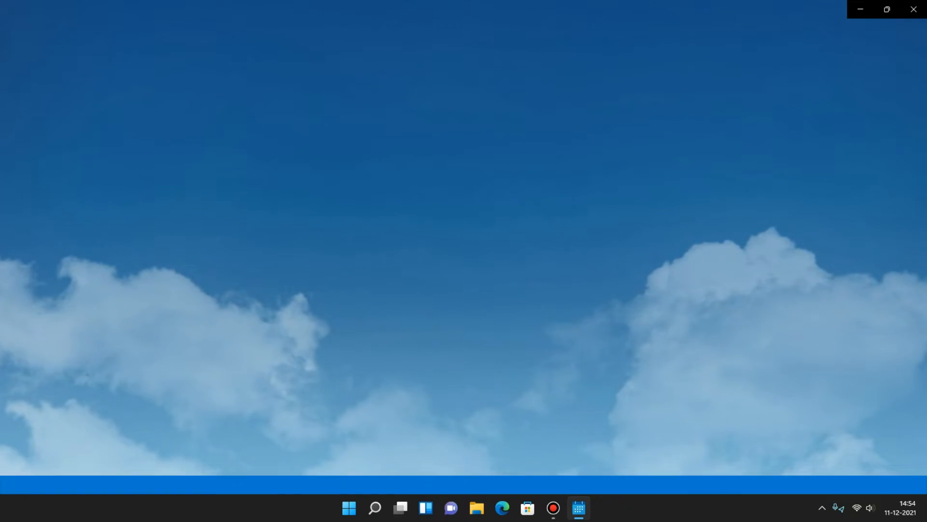
- Dismiss the quick event form unsaved and pick 31 December 2021 in the mini calendar
{"action": "left_click", "coordinate": [579, 508]}
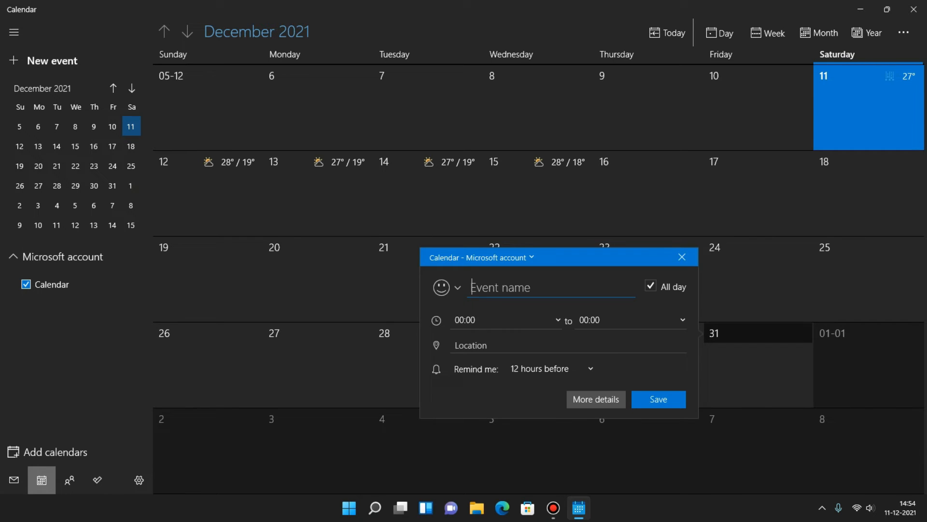
{"action": "left_click", "coordinate": [682, 257]}
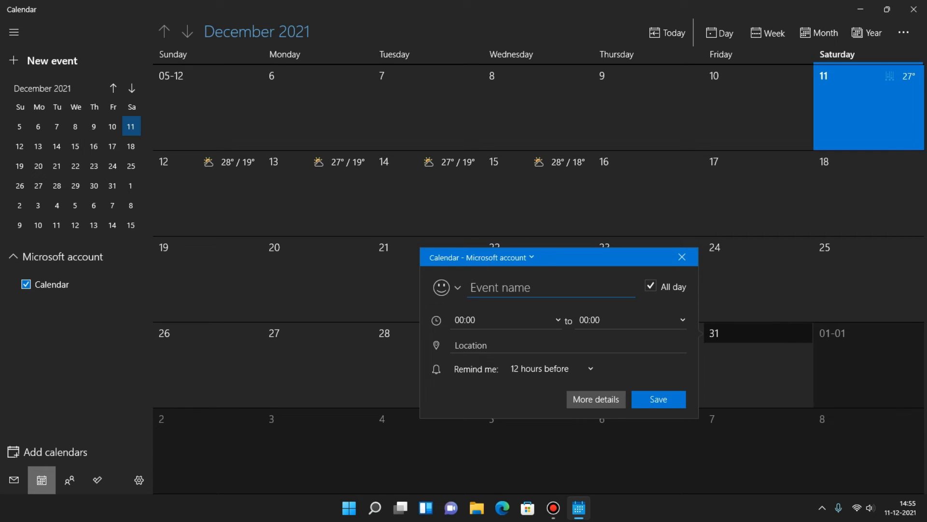
{"action": "left_click", "coordinate": [682, 257]}
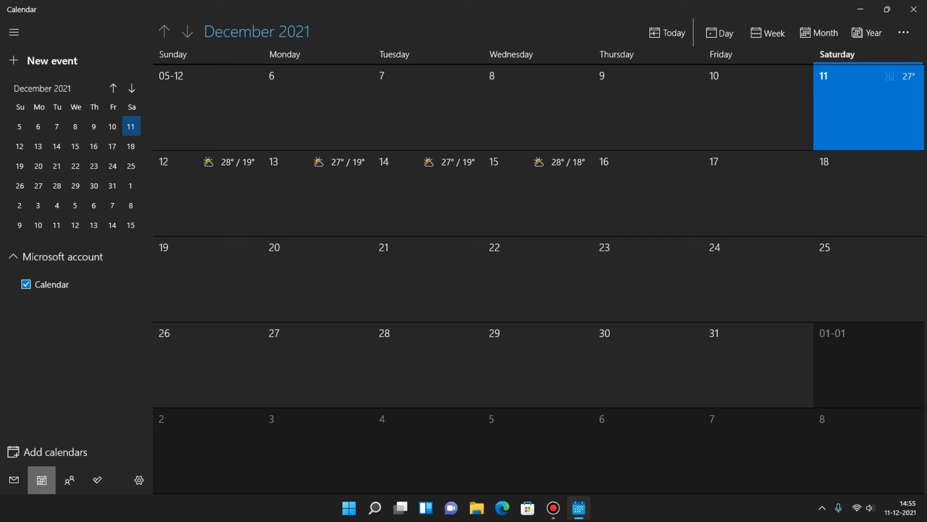
{"action": "left_click", "coordinate": [112, 185]}
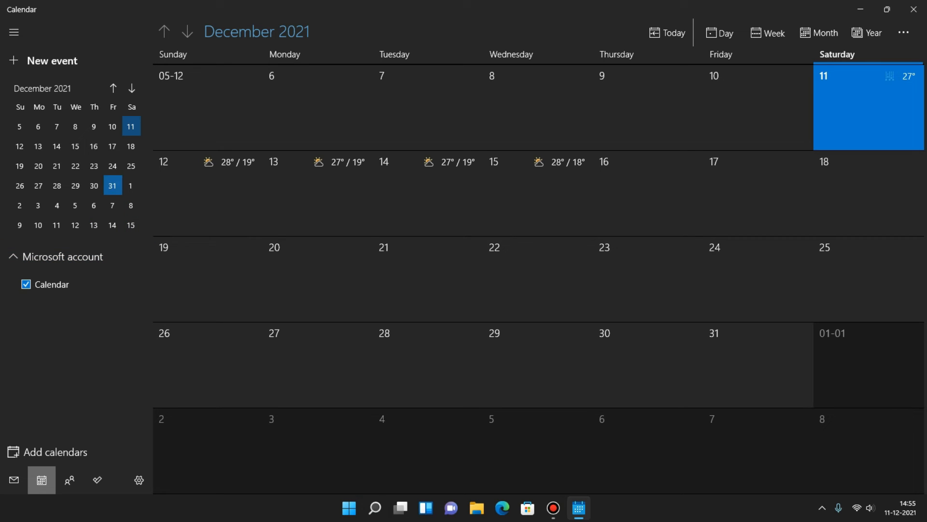